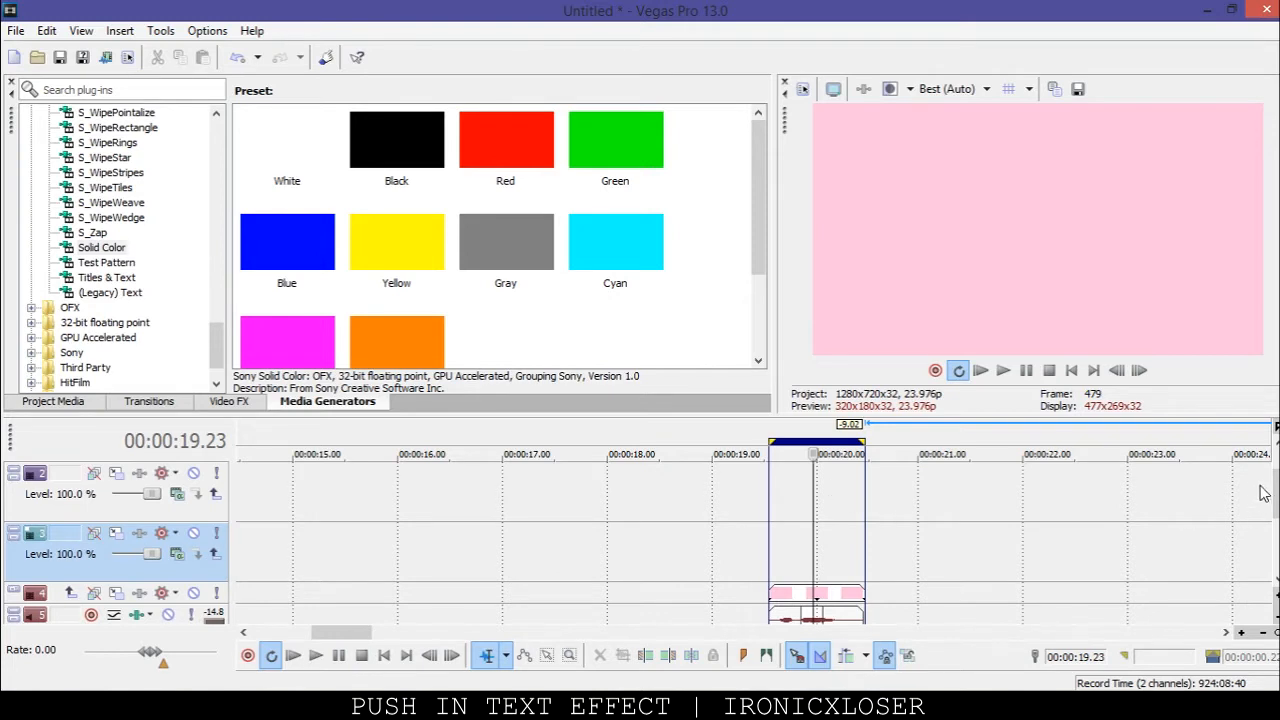
{"action": "mouse_move", "coordinate": [1229, 517]}
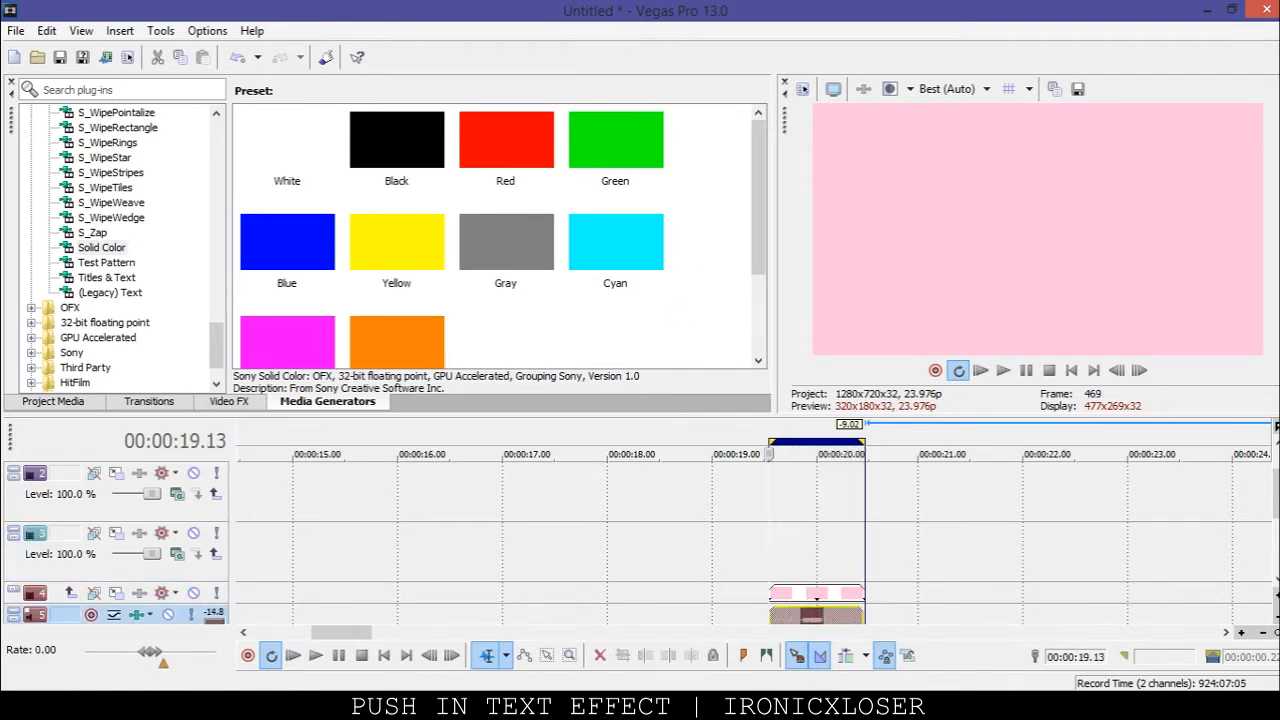
{"action": "mouse_move", "coordinate": [850, 580]}
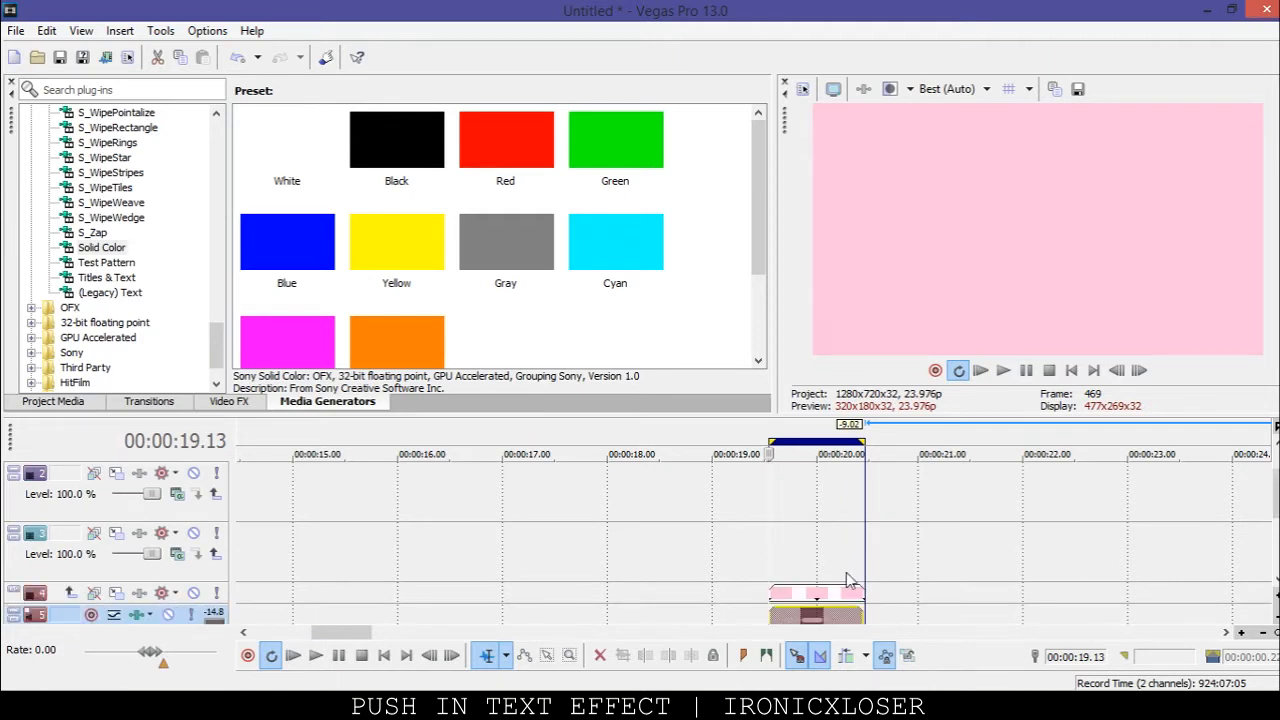
Show the (Legacy) Text generator presets and add a default text event to track 3.
{"action": "left_click", "coordinate": [110, 292]}
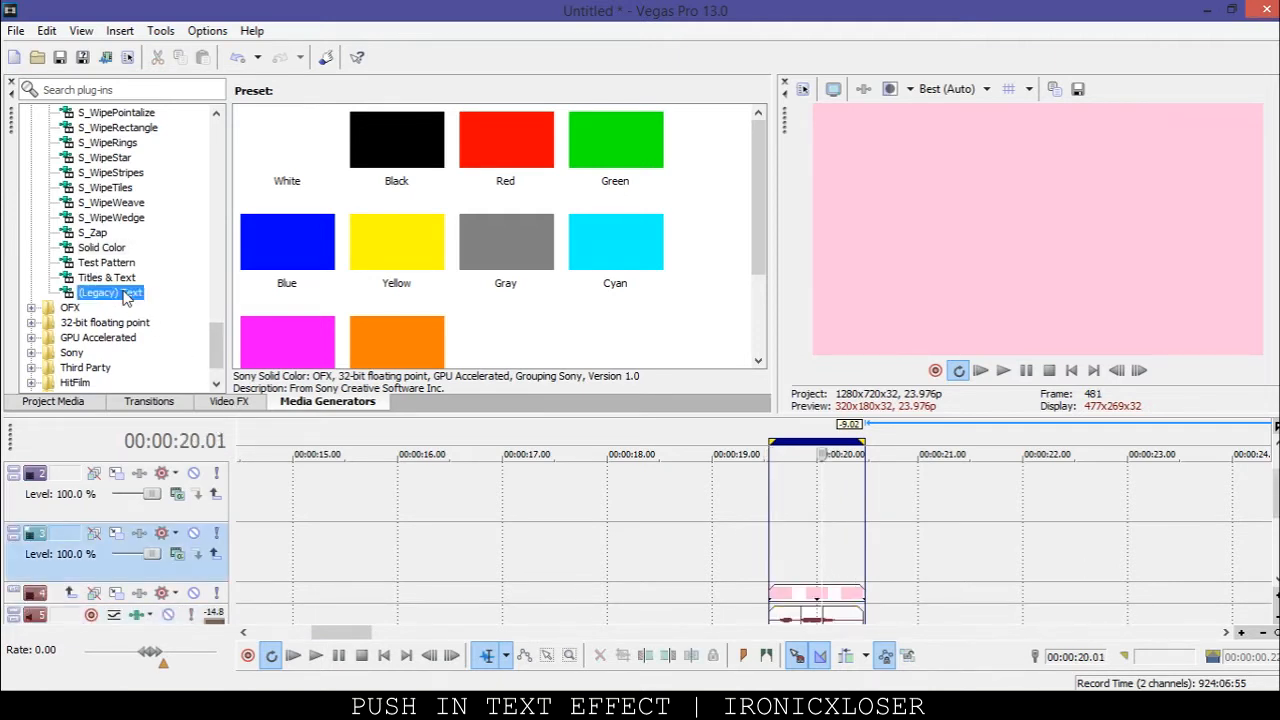
{"action": "left_click", "coordinate": [110, 292]}
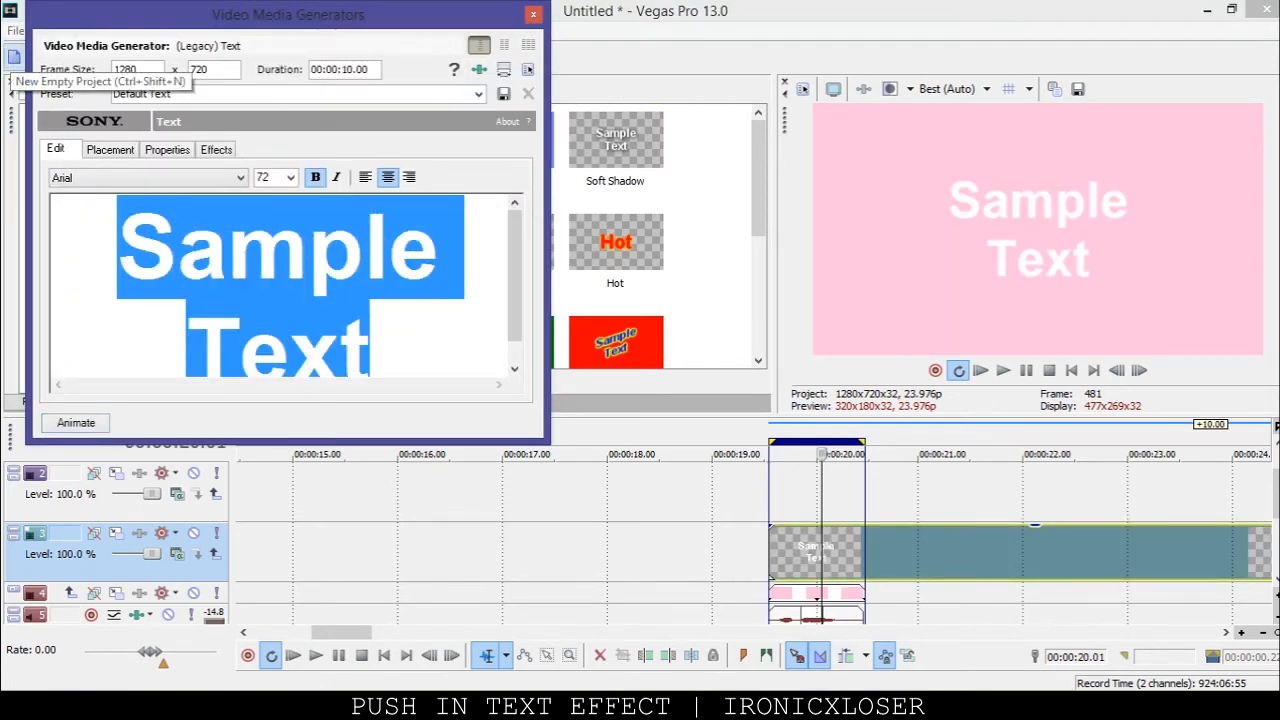
Change the text to HEY BOY at size 108, with preview quality Best (Full).
{"action": "type", "text": "HEY BOY"}
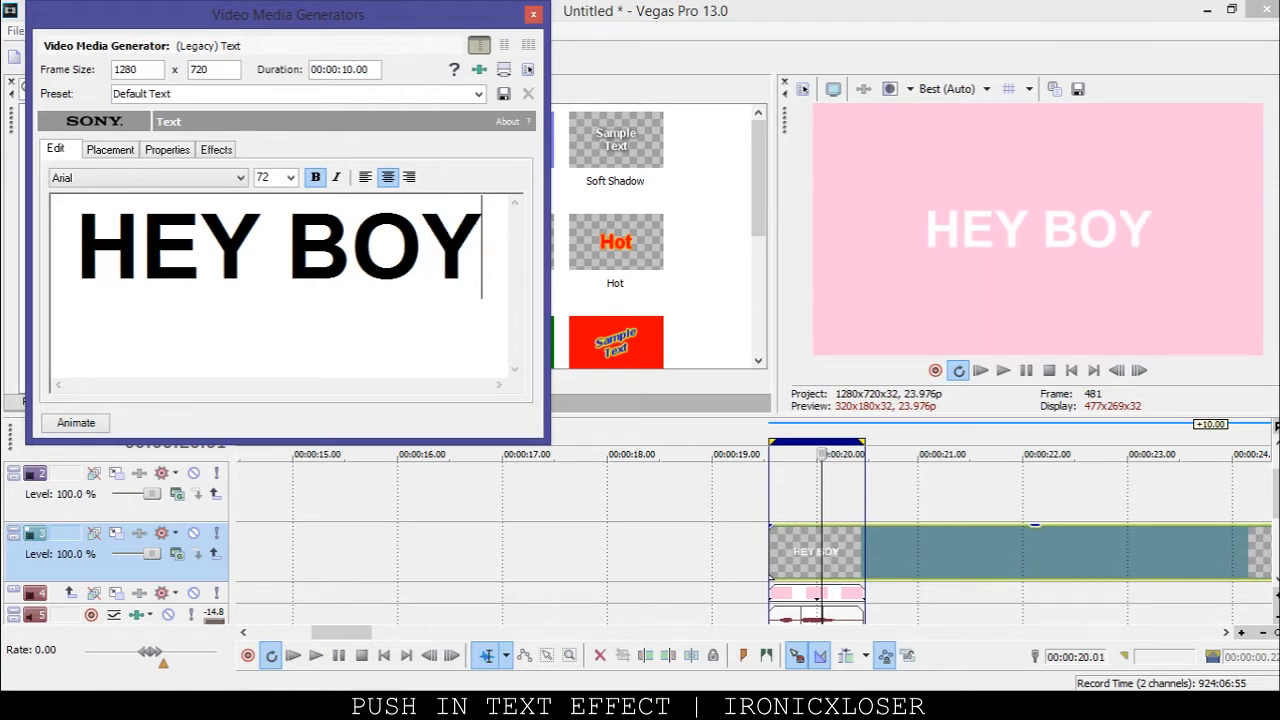
{"action": "mouse_move", "coordinate": [489, 203]}
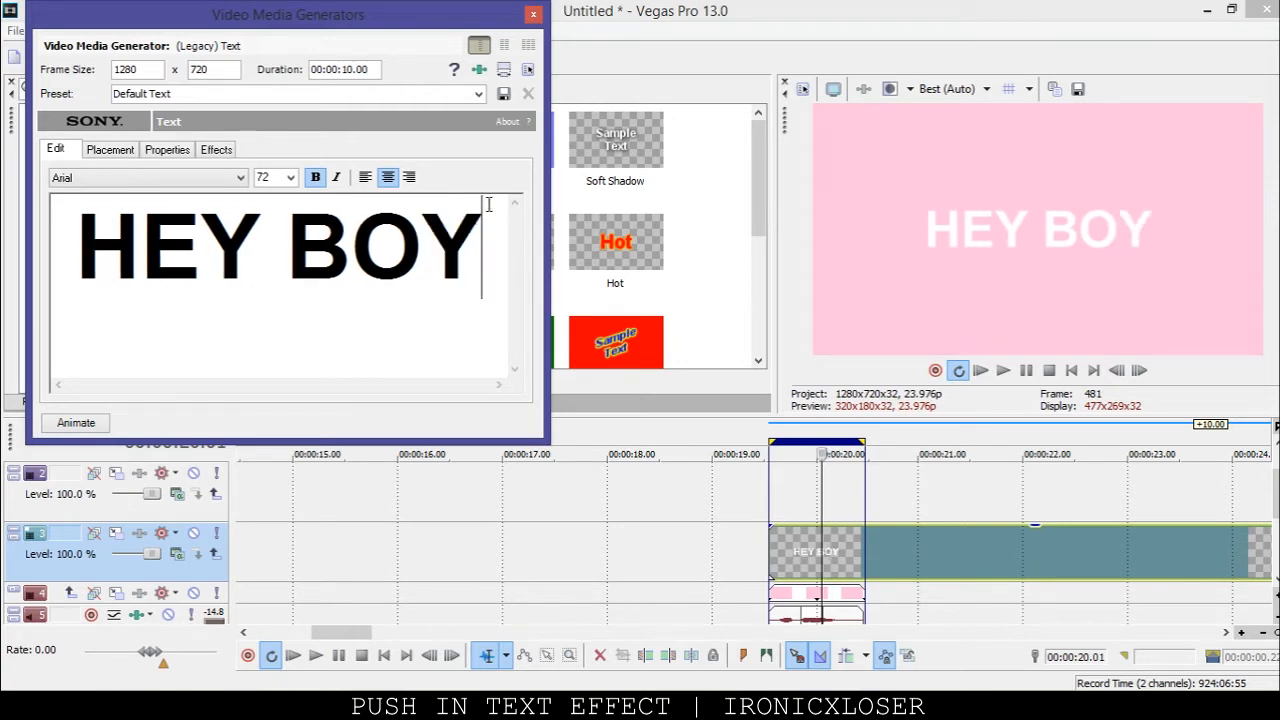
{"action": "left_click", "coordinate": [289, 177]}
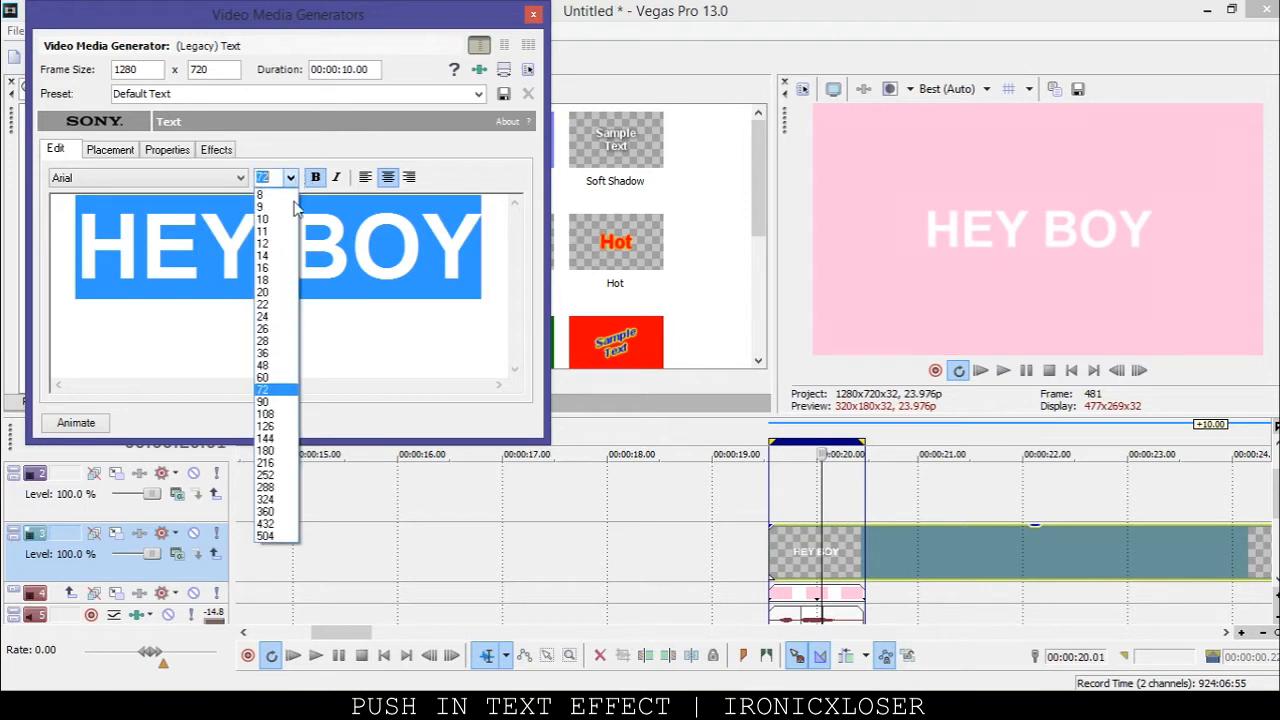
{"action": "left_click", "coordinate": [262, 414]}
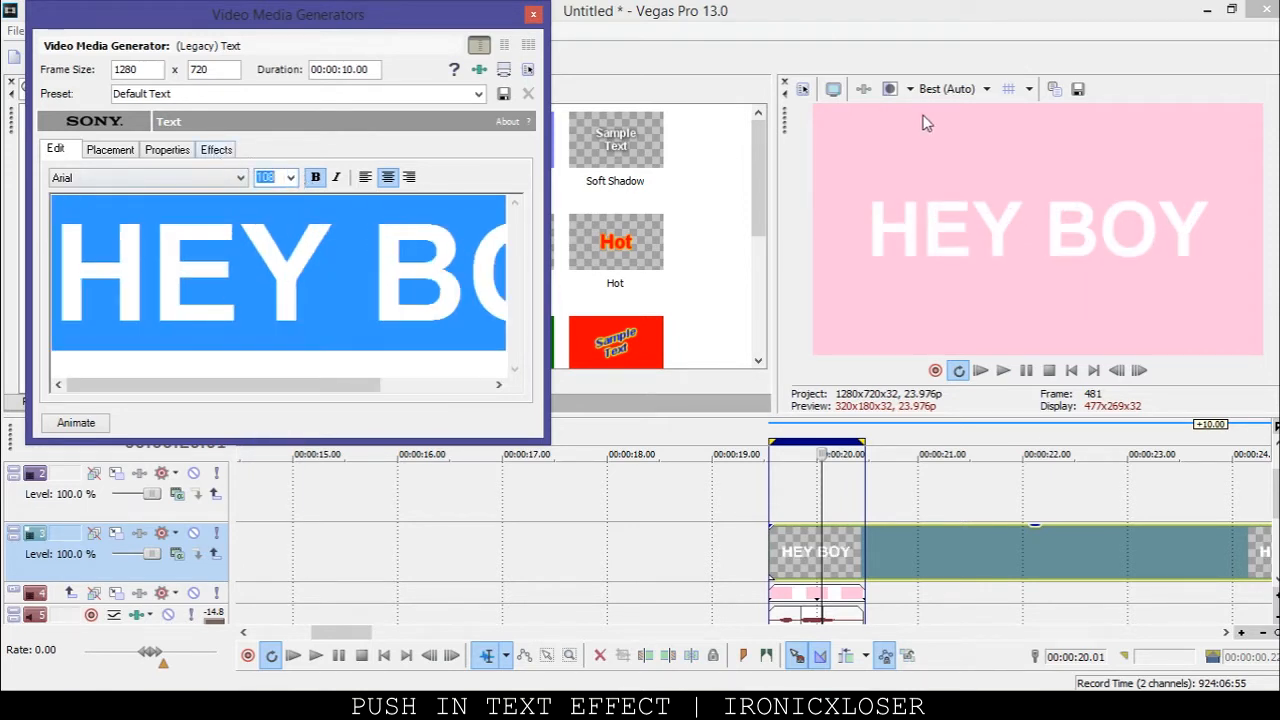
{"action": "left_click", "coordinate": [990, 89]}
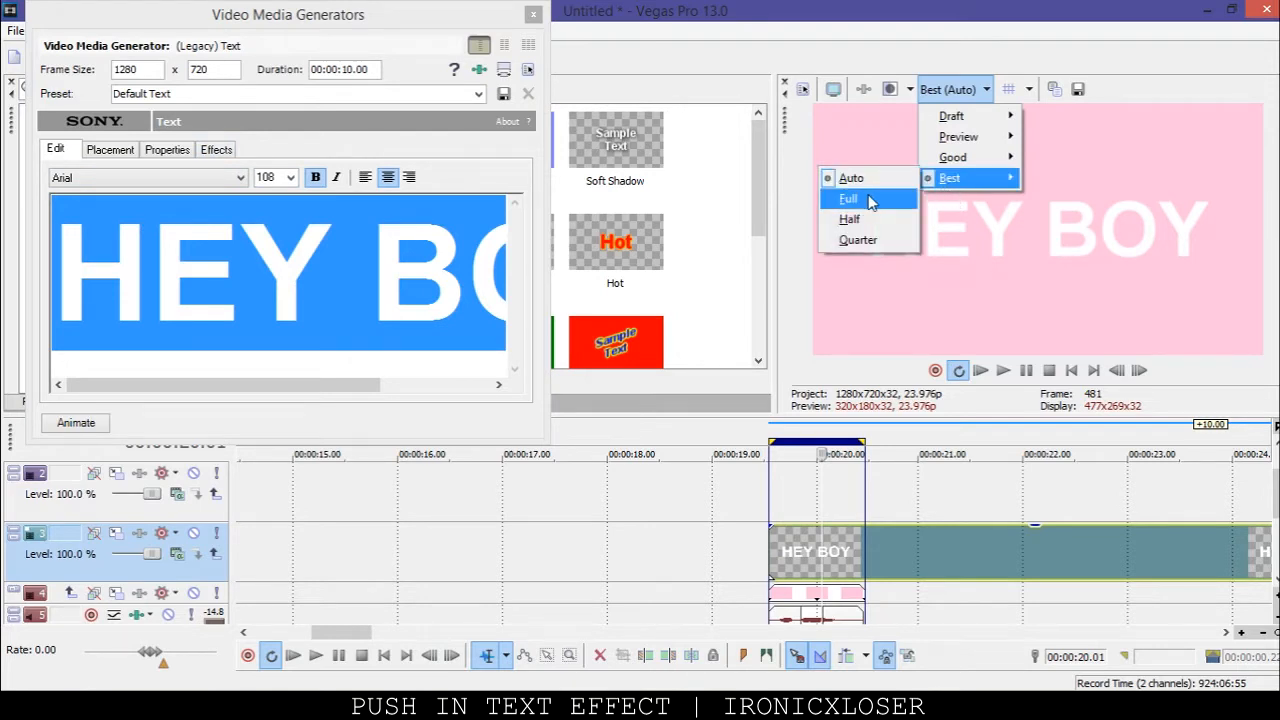
{"action": "left_click", "coordinate": [848, 198]}
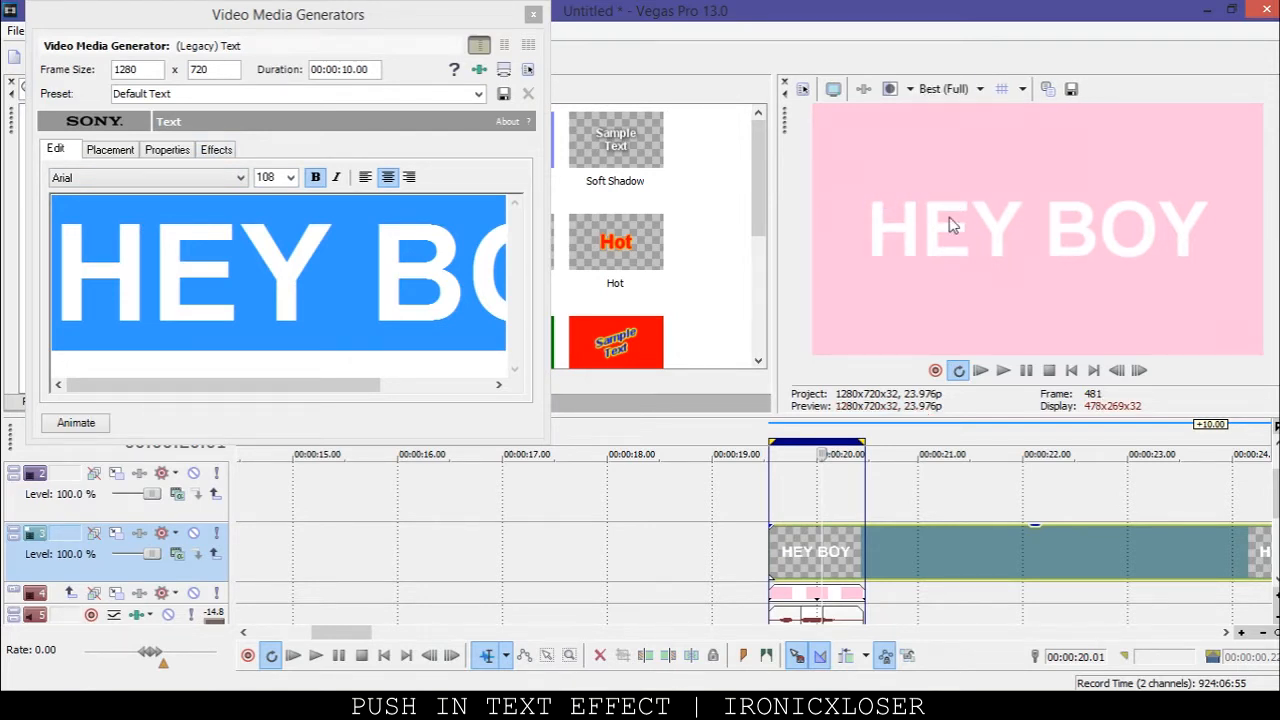
Set HEY BOY's tracking to 0.870, scaling to 1.165, and colour to orange.
{"action": "left_click", "coordinate": [167, 149]}
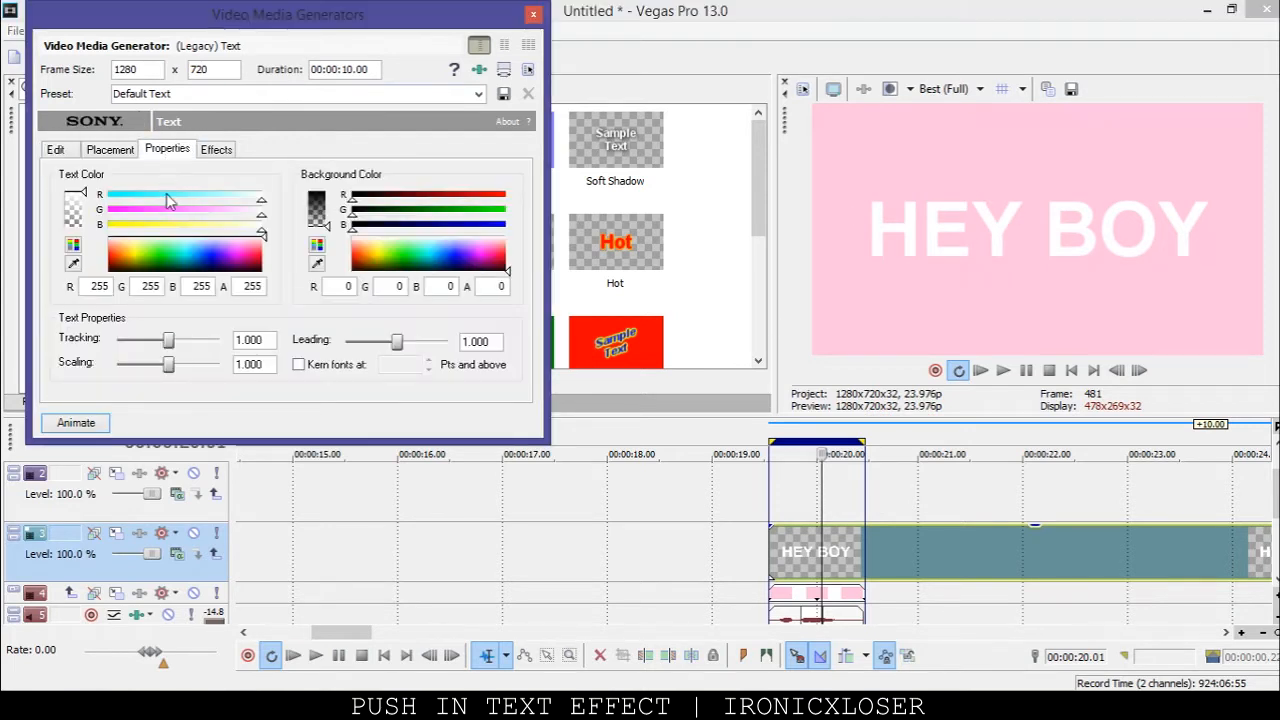
{"action": "left_click_drag", "start_coordinate": [168, 340], "coordinate": [163, 340]}
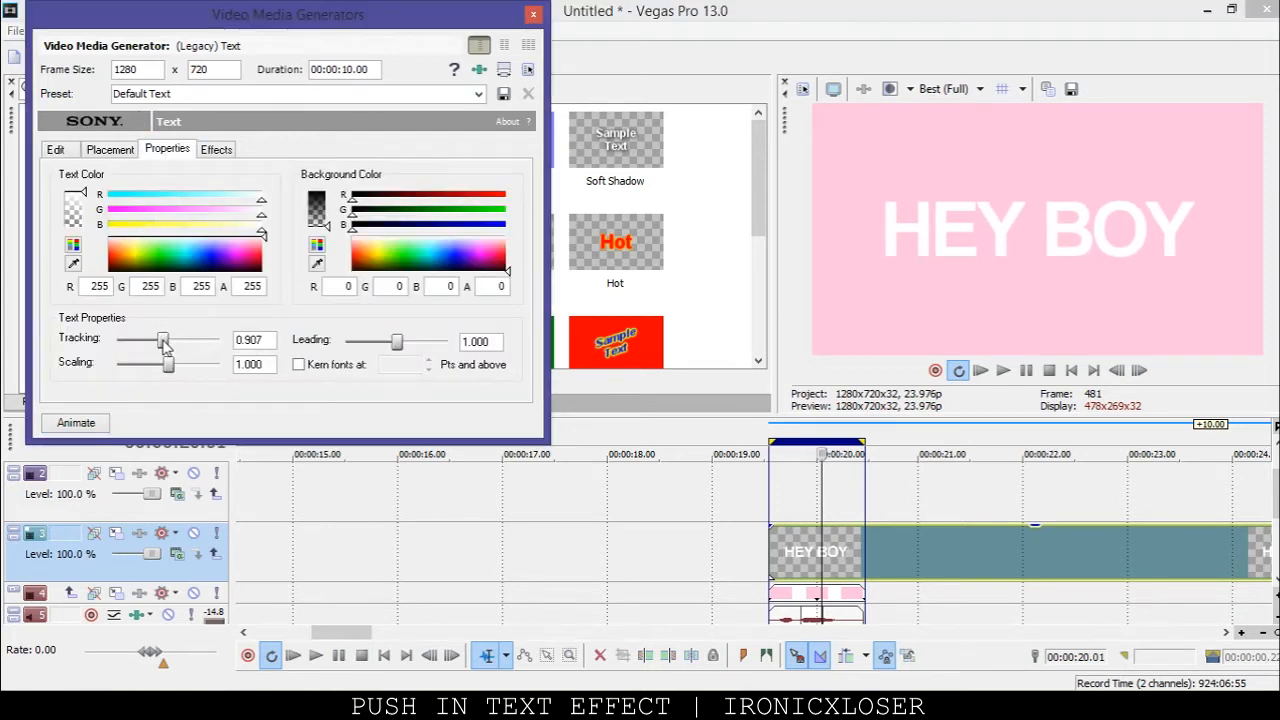
{"action": "left_click_drag", "start_coordinate": [163, 340], "coordinate": [160, 340]}
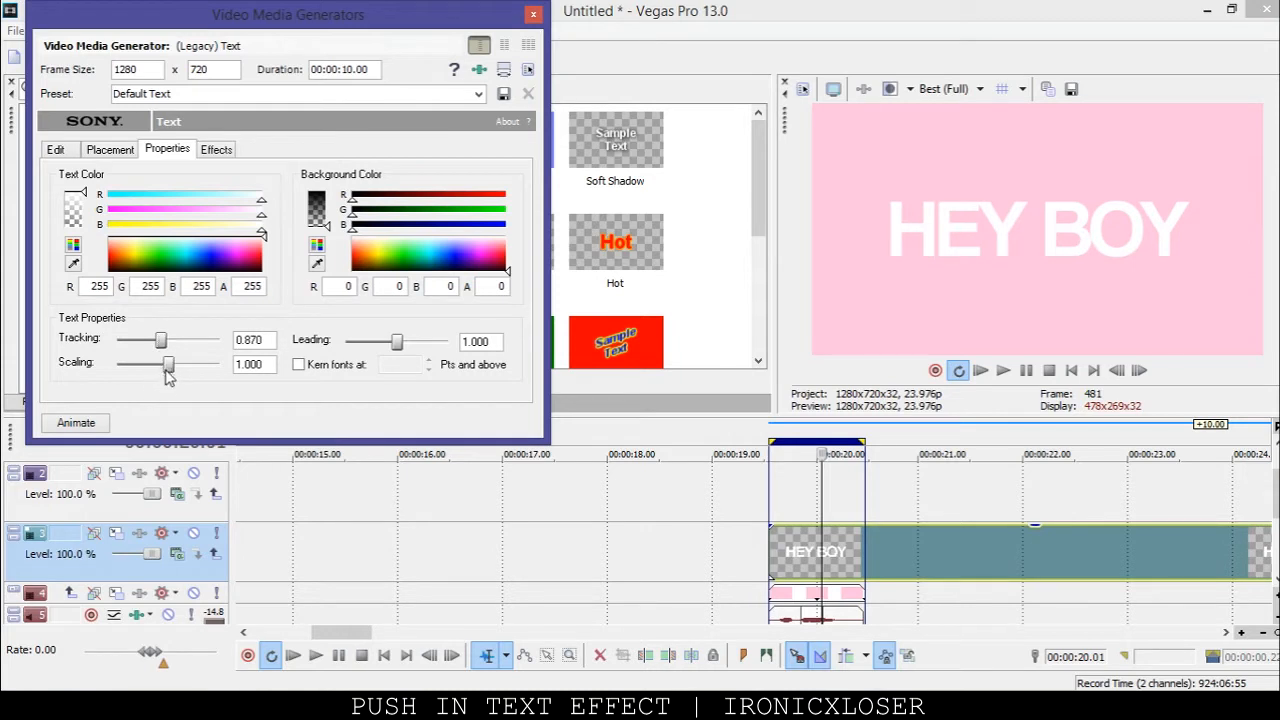
{"action": "left_click_drag", "start_coordinate": [145, 364], "coordinate": [170, 364]}
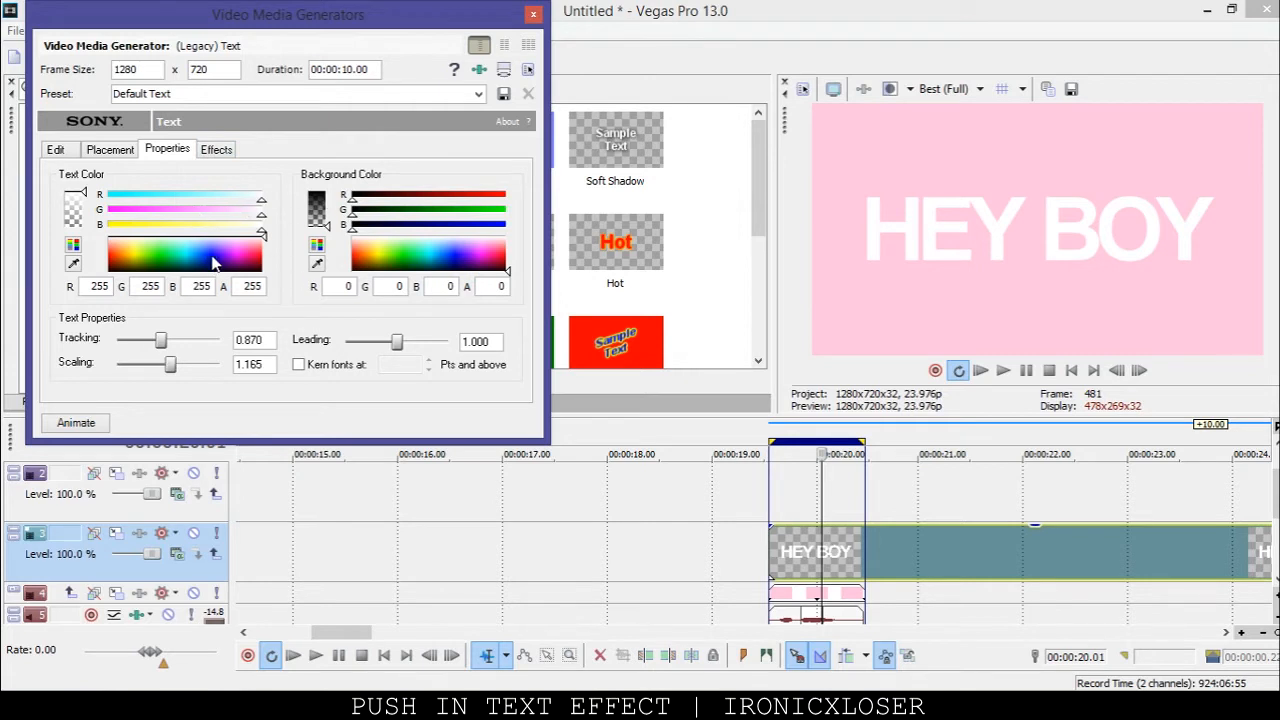
{"action": "left_click_drag", "start_coordinate": [260, 209], "coordinate": [157, 218]}
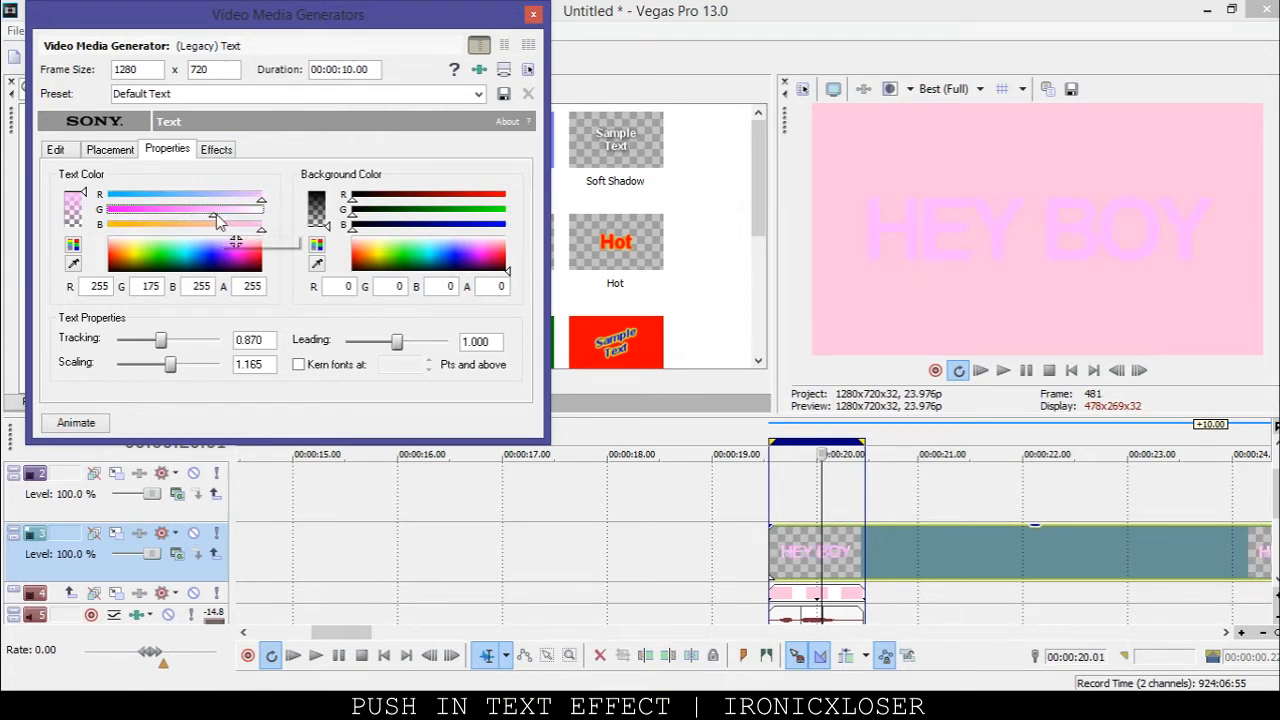
{"action": "left_click_drag", "start_coordinate": [215, 218], "coordinate": [180, 235]}
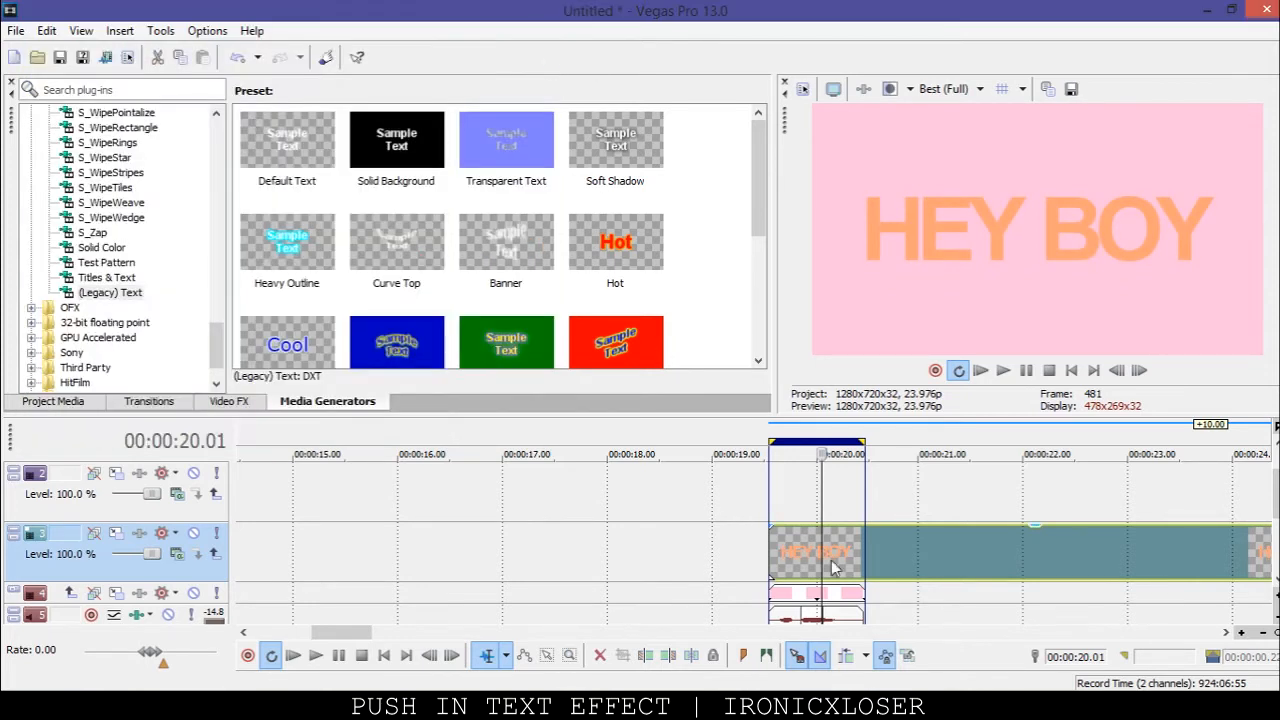
Trim the orange event, then paste an independent white copy onto track 2.
{"action": "right_click", "coordinate": [815, 550]}
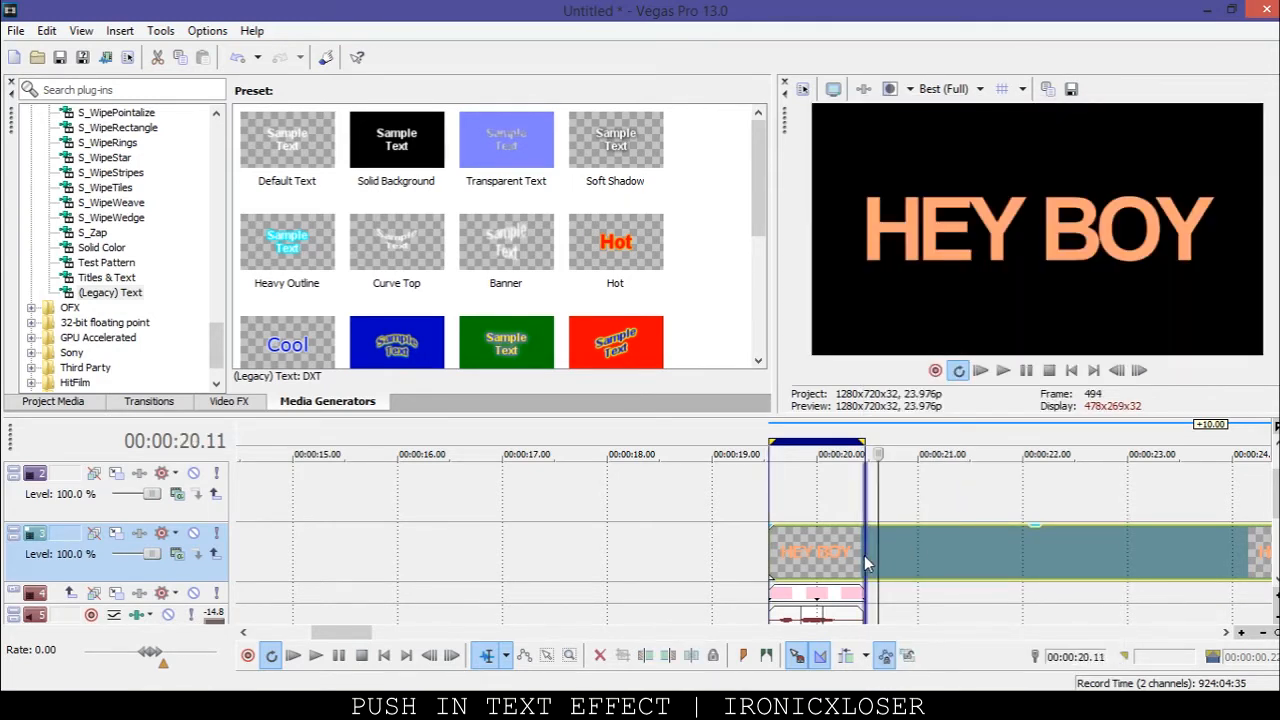
{"action": "right_click", "coordinate": [816, 551]}
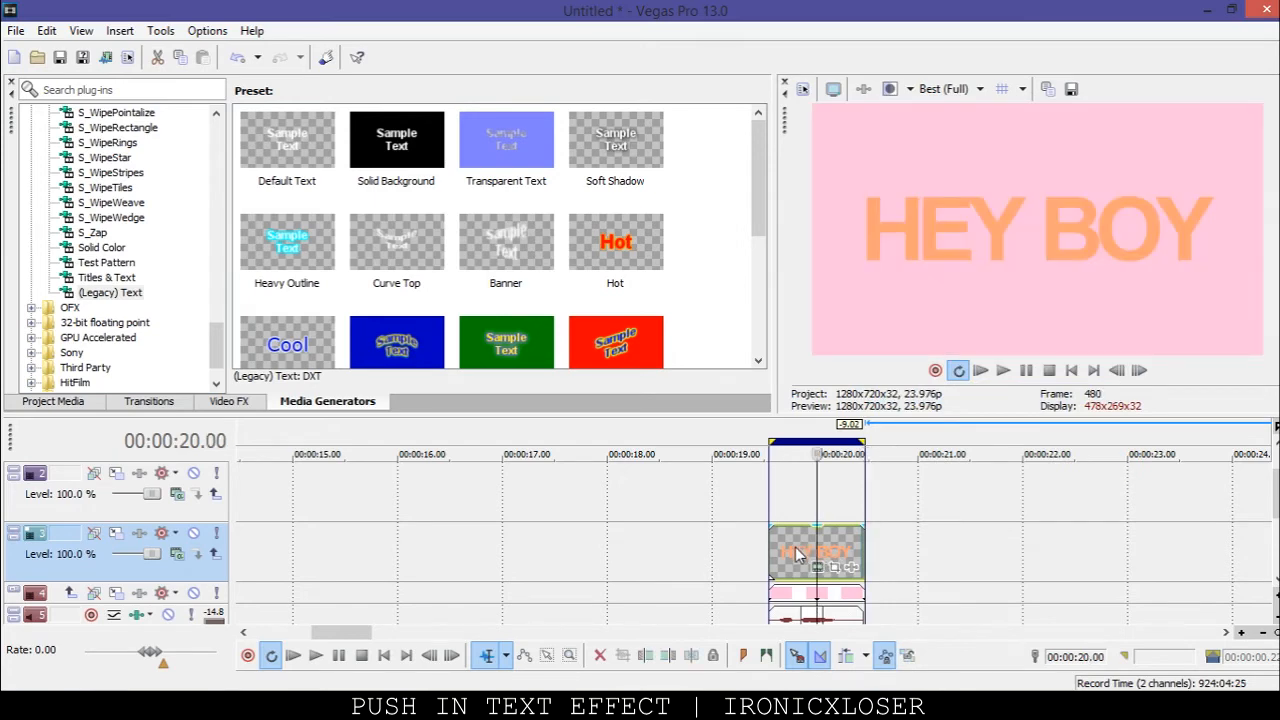
{"action": "key", "text": "ctrl+v"}
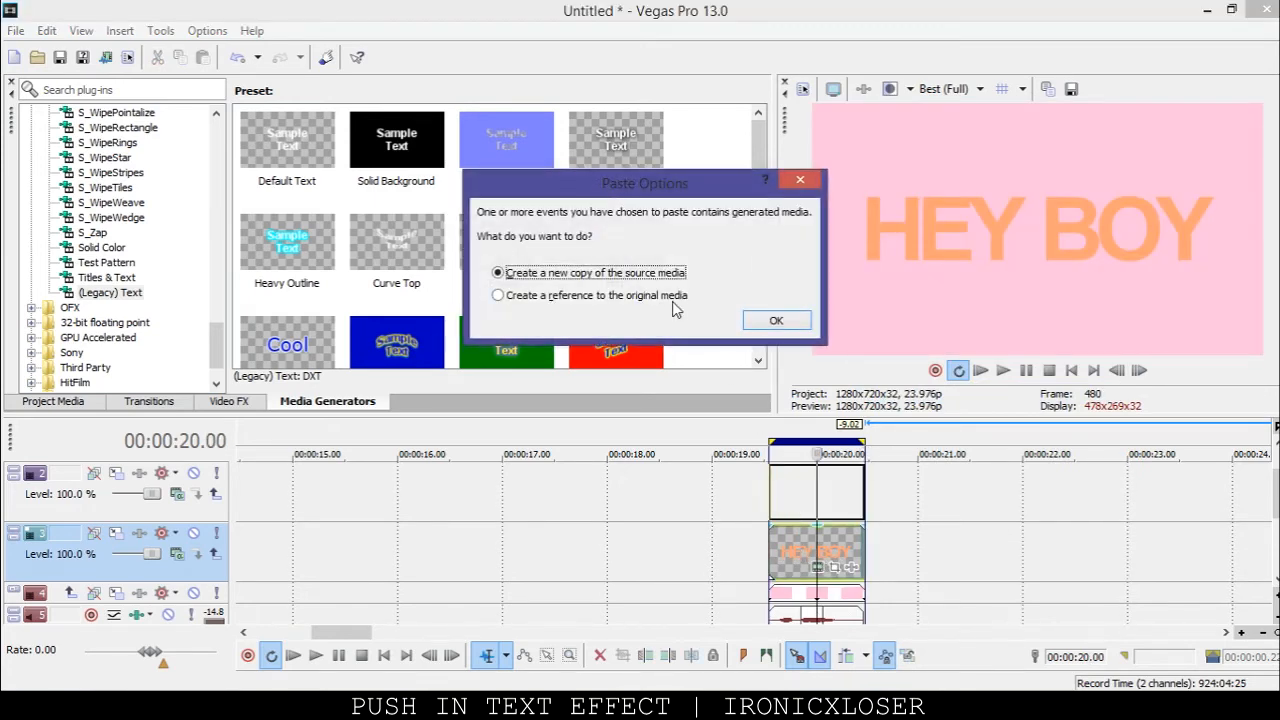
{"action": "left_click", "coordinate": [776, 320]}
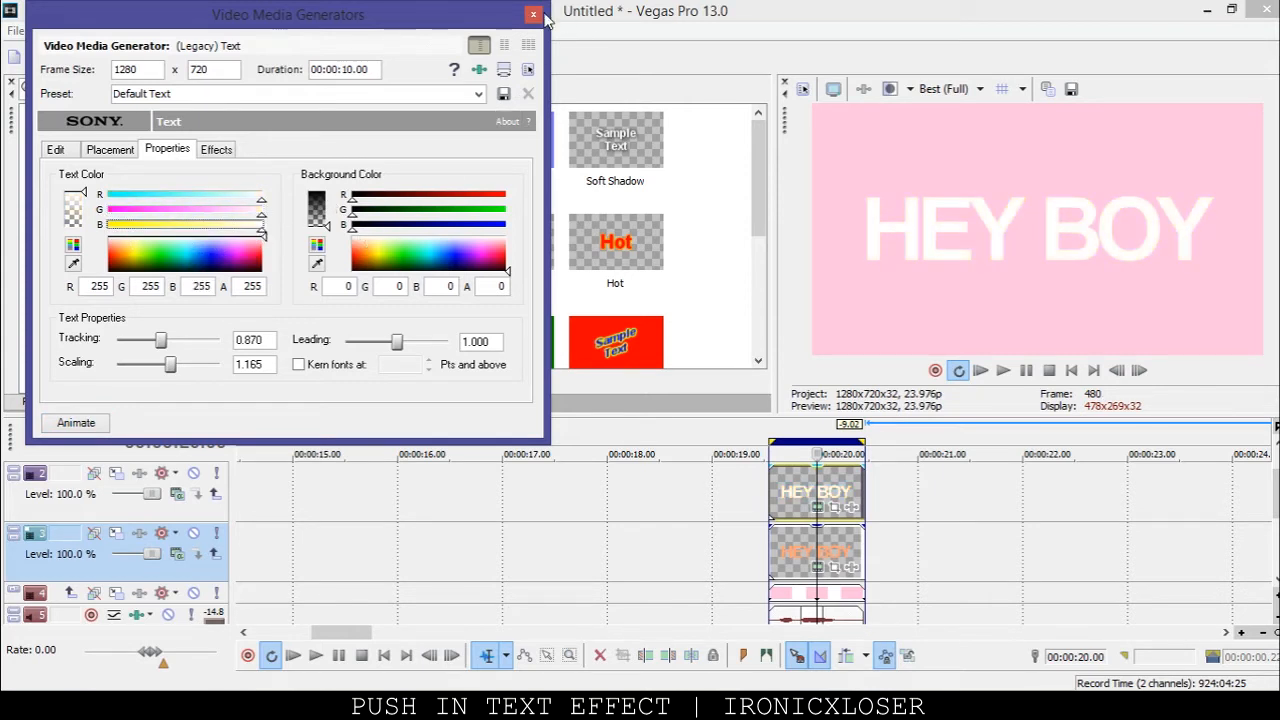
{"action": "left_click", "coordinate": [533, 14]}
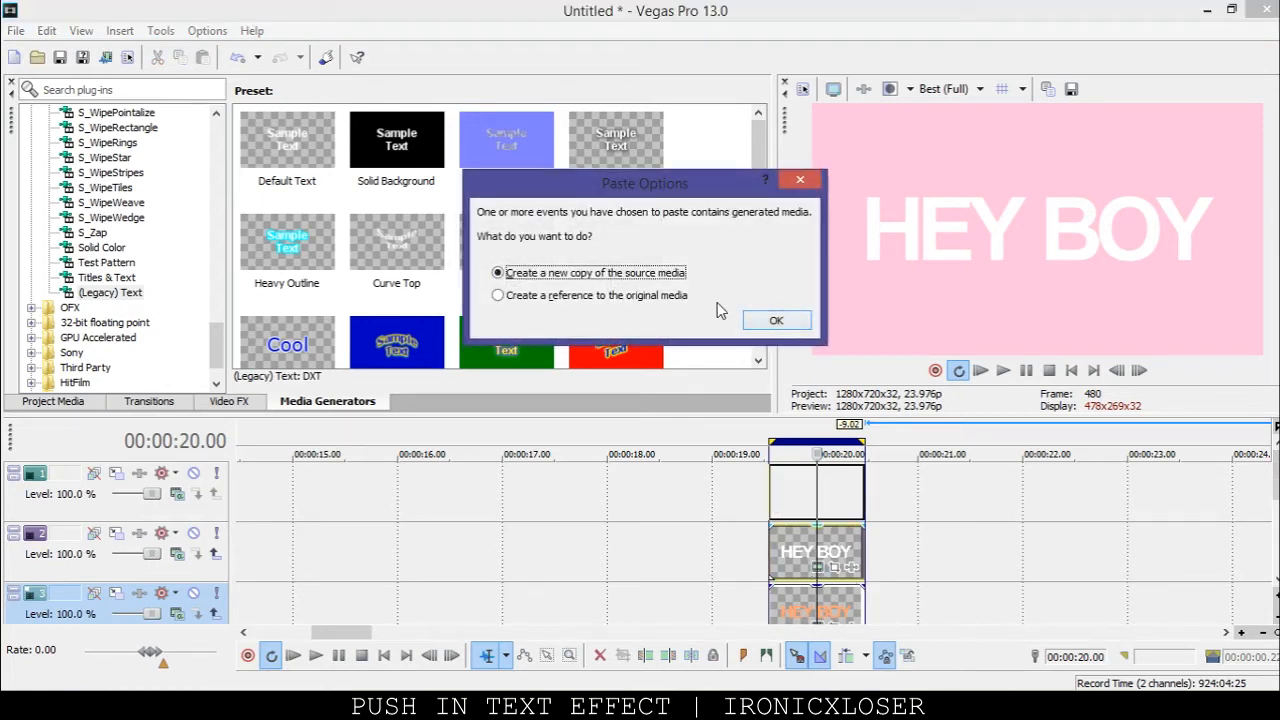
Paste a third copy on the top track and review its line Edit and Placement settings.
{"action": "left_click", "coordinate": [776, 320]}
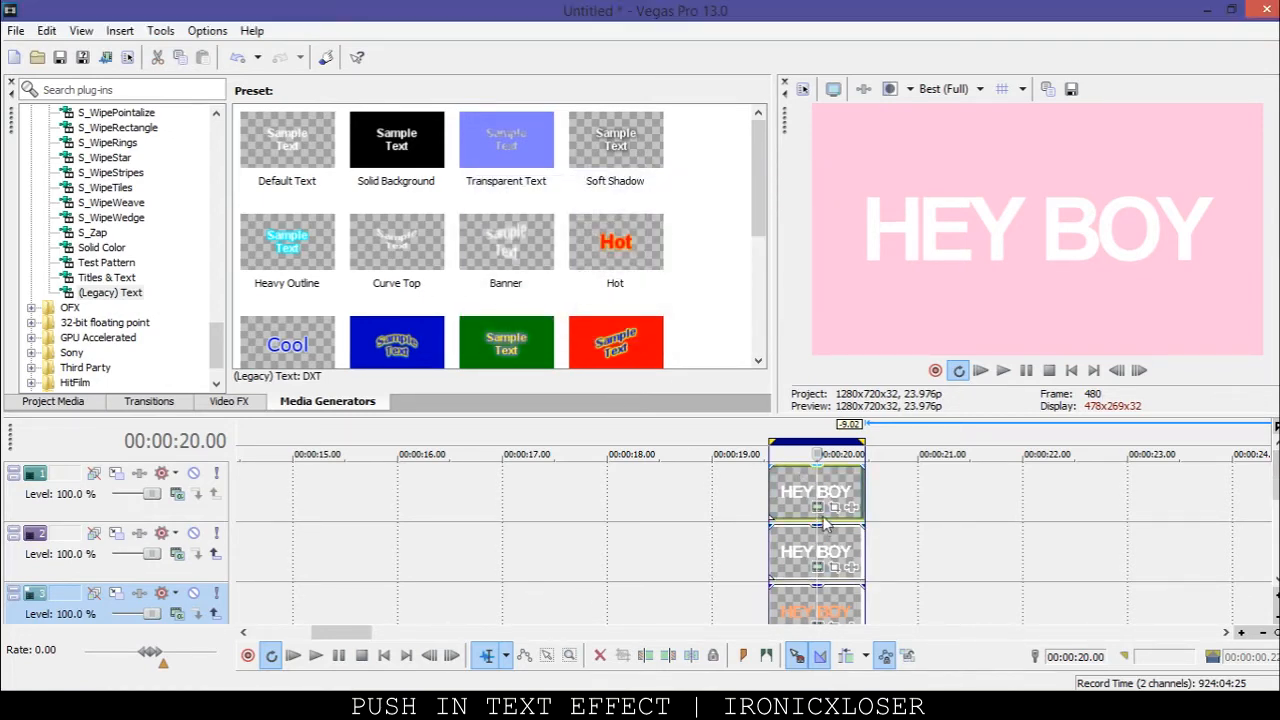
{"action": "double_click", "coordinate": [816, 491]}
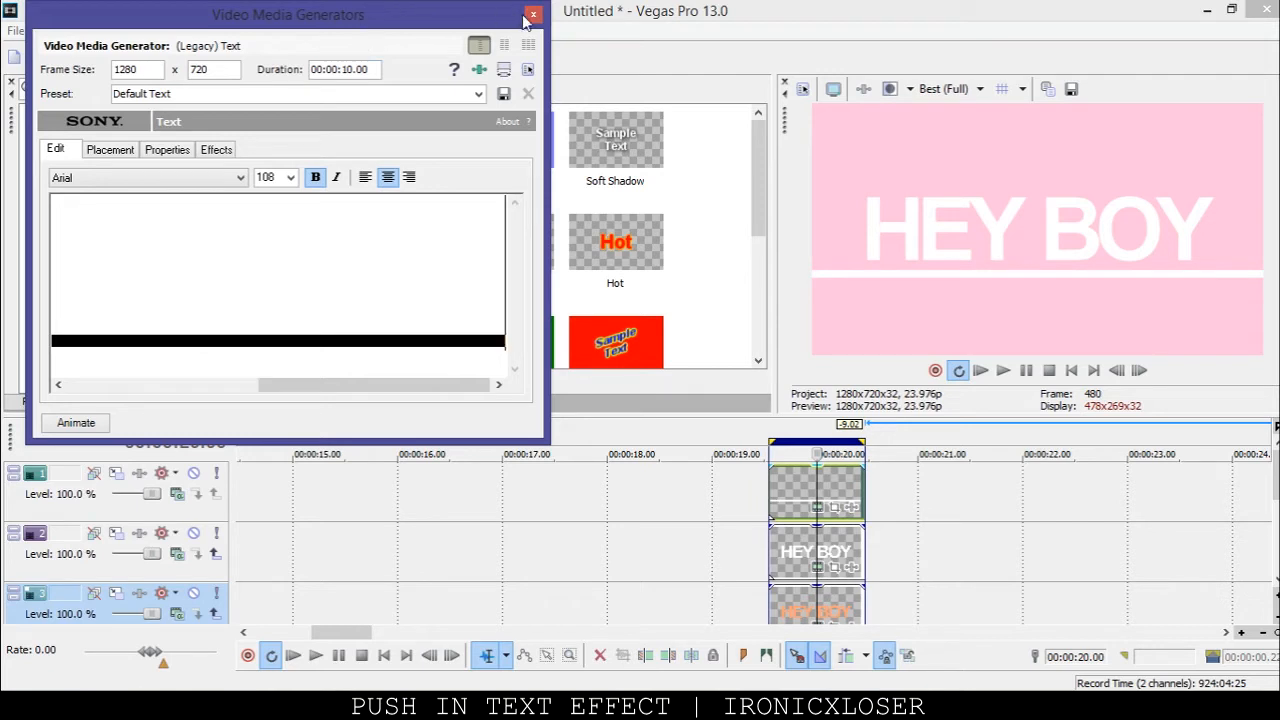
{"action": "left_click", "coordinate": [1000, 89]}
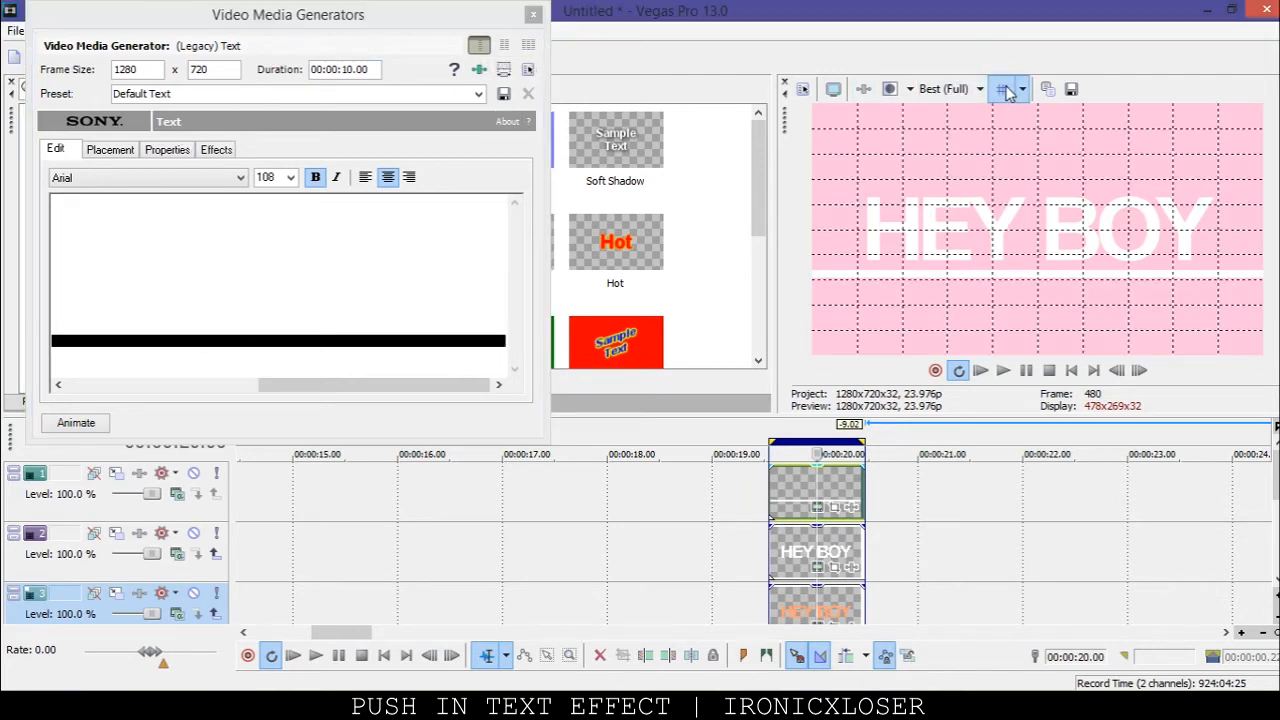
{"action": "left_click", "coordinate": [110, 149]}
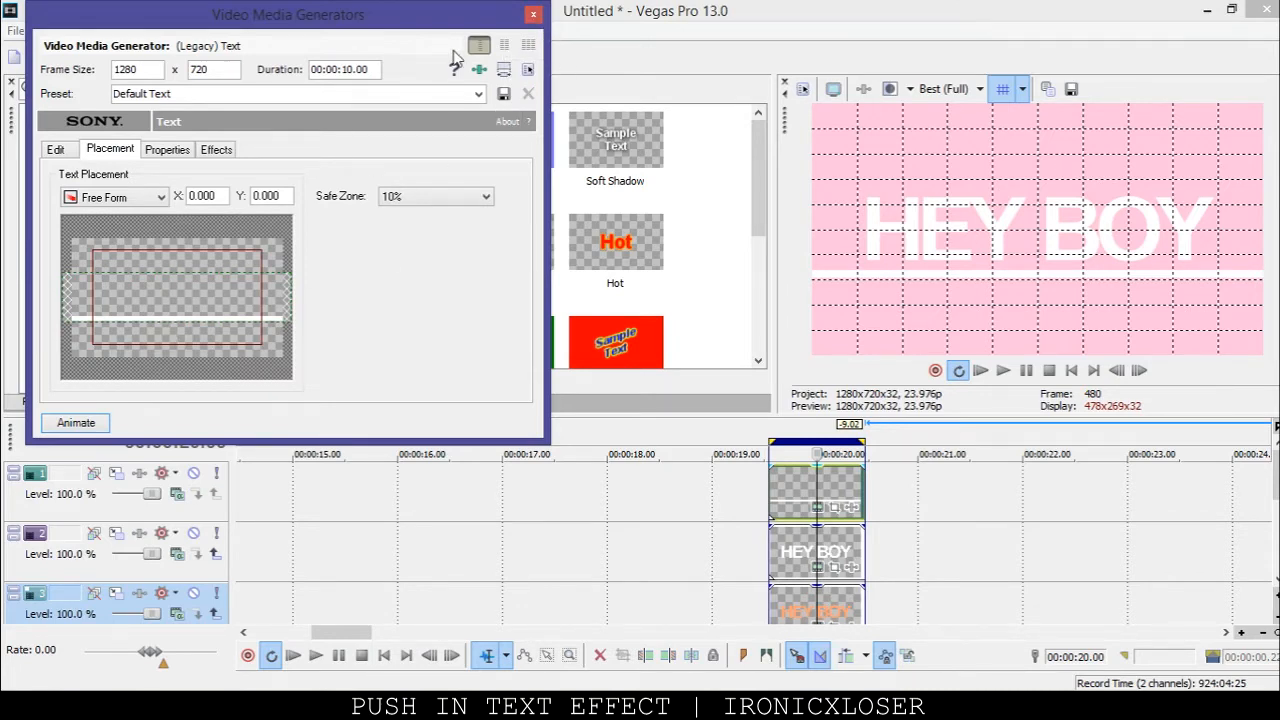
{"action": "left_click", "coordinate": [533, 14]}
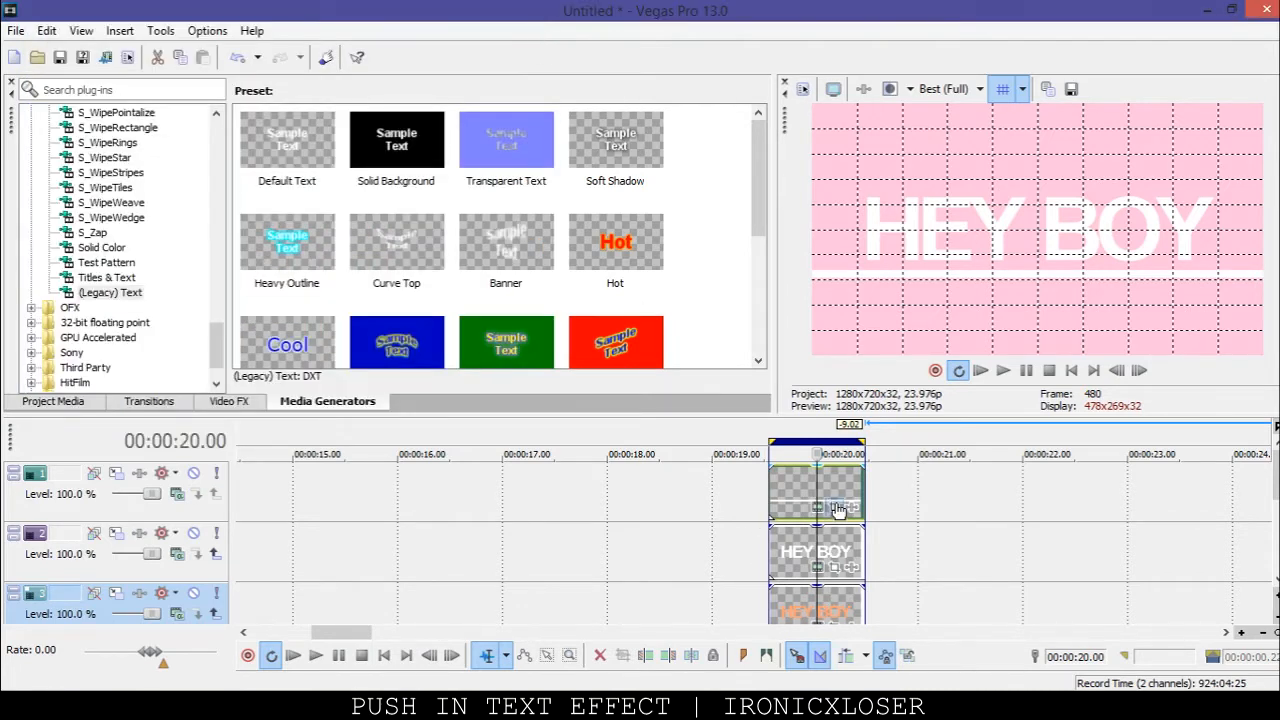
Shift the line clip's Pan/Crop frame so the white line crosses HEY BOY's centre.
{"action": "left_click", "coordinate": [837, 510]}
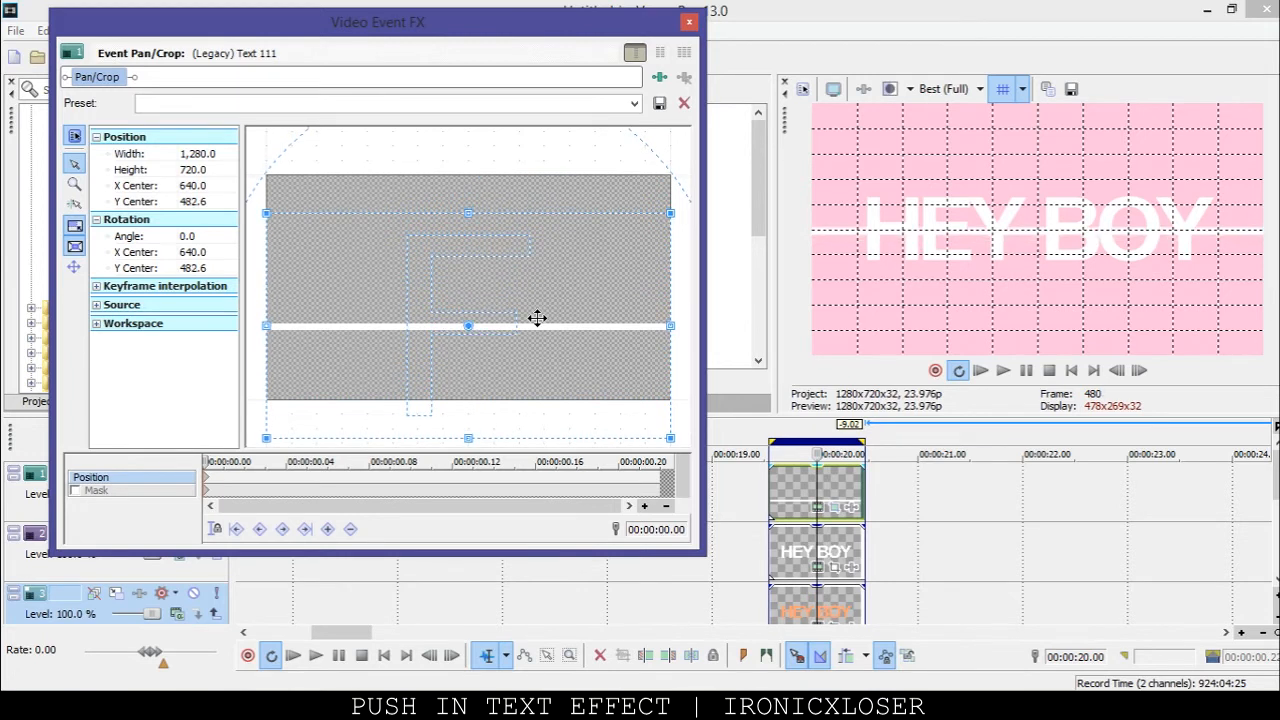
{"action": "mouse_move", "coordinate": [835, 115]}
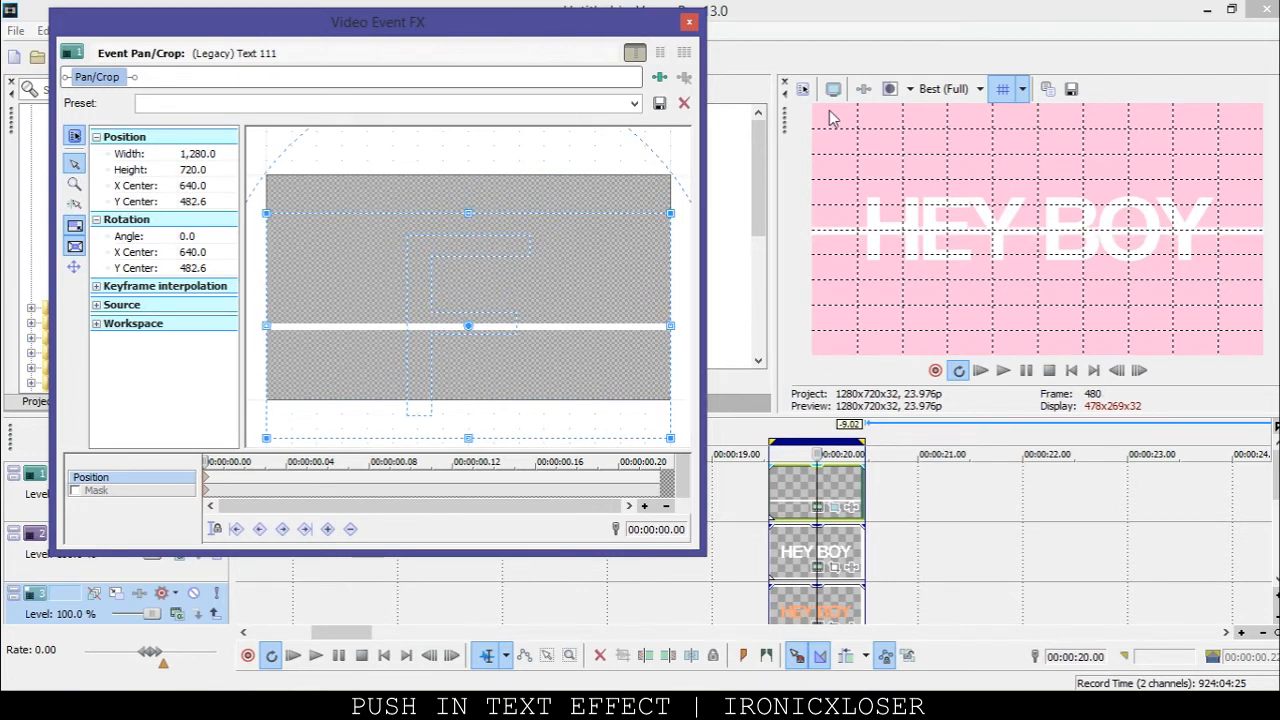
{"action": "mouse_move", "coordinate": [958, 105]}
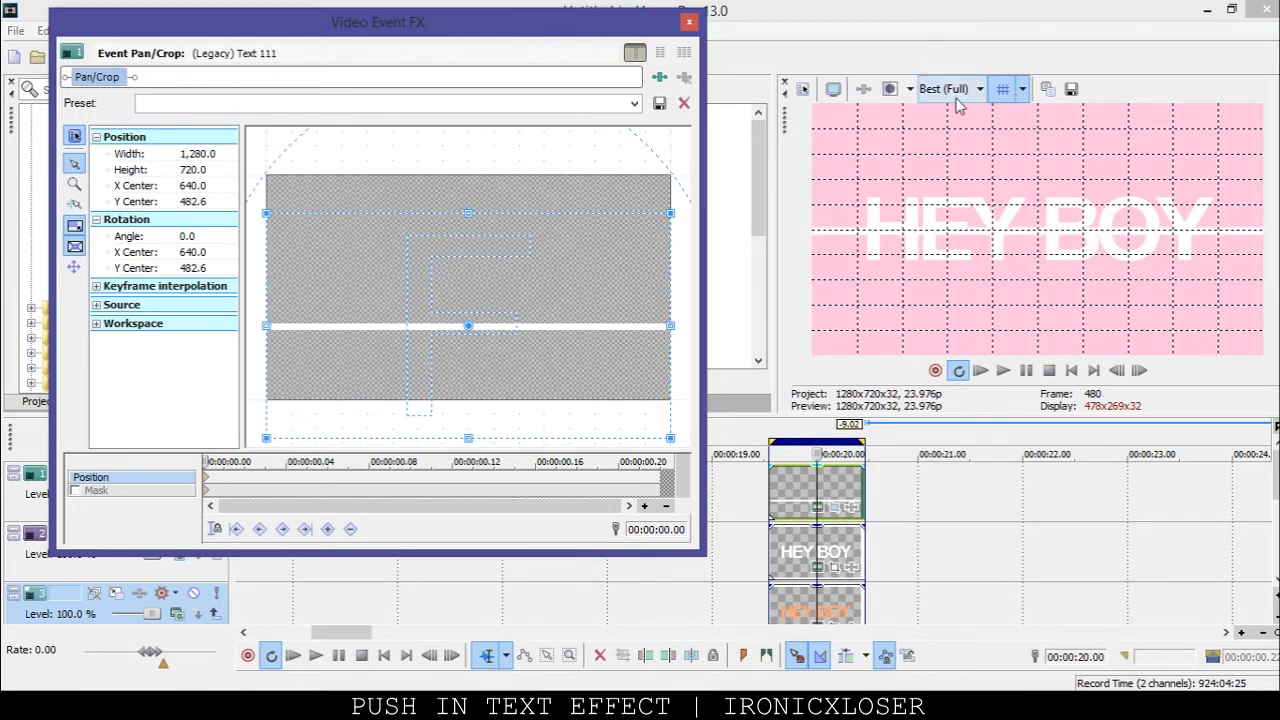
{"action": "left_click", "coordinate": [689, 21]}
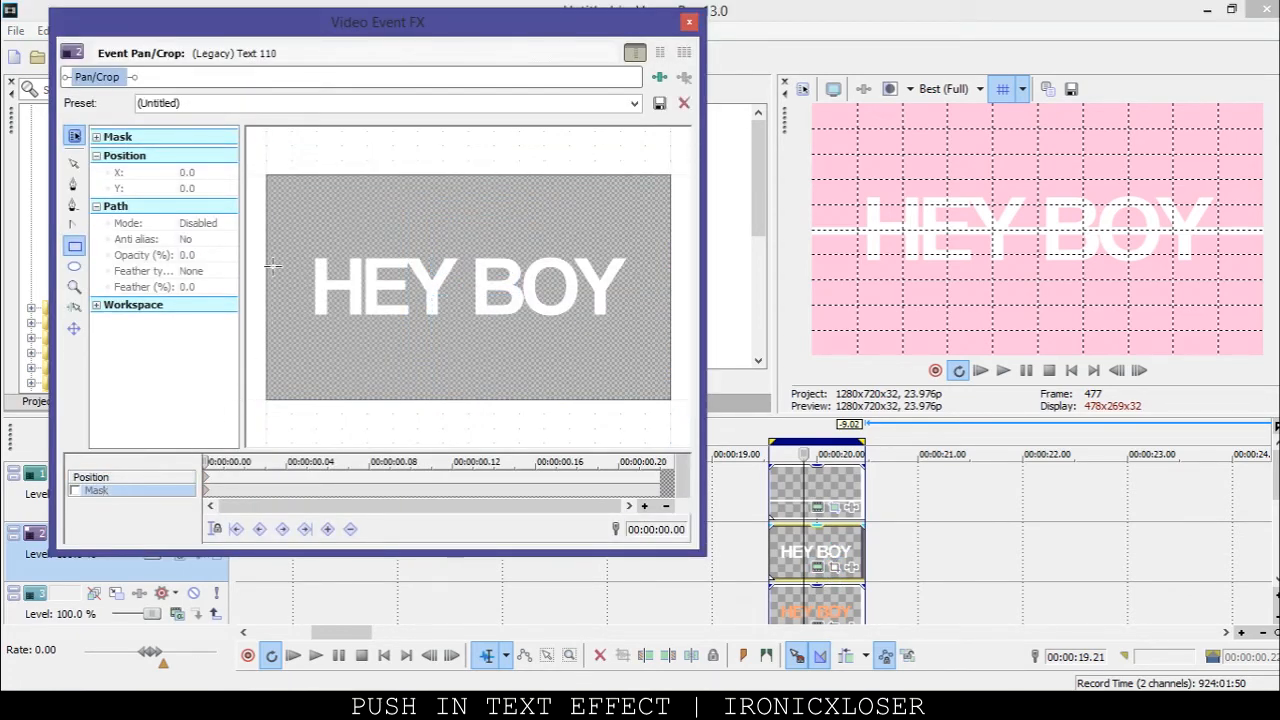
{"action": "mouse_move", "coordinate": [74, 247]}
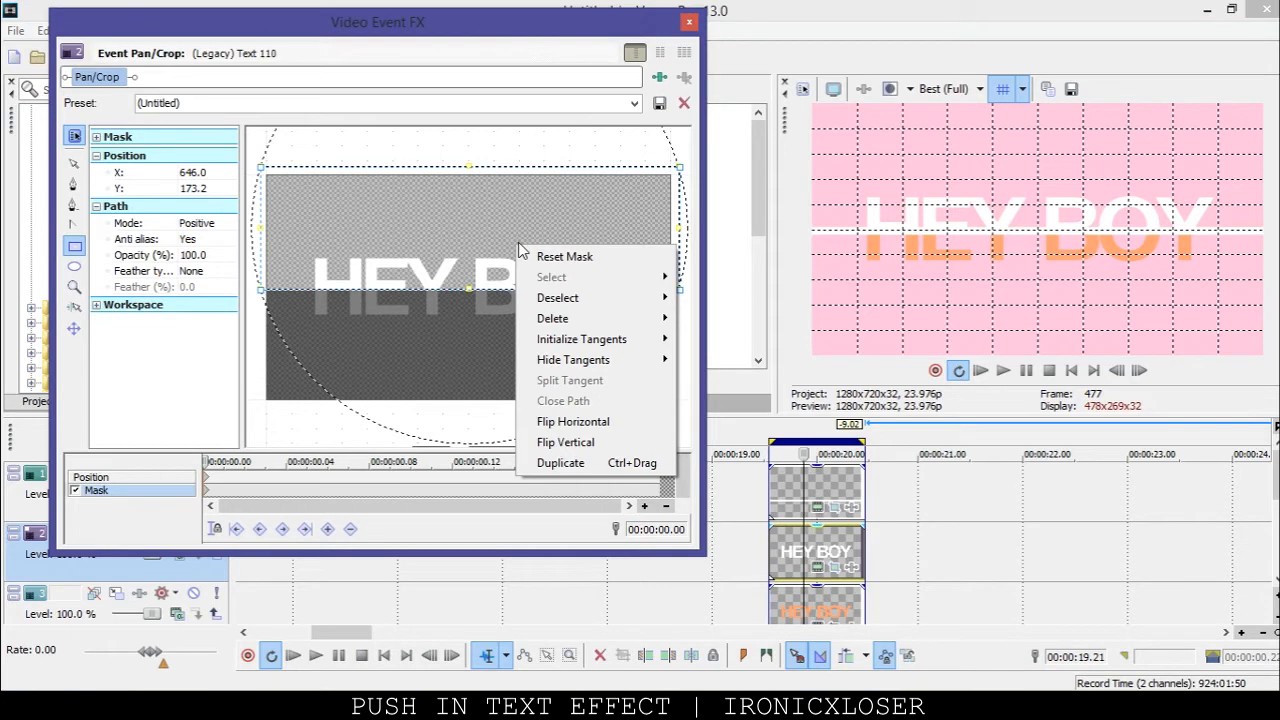
{"action": "mouse_move", "coordinate": [558, 298]}
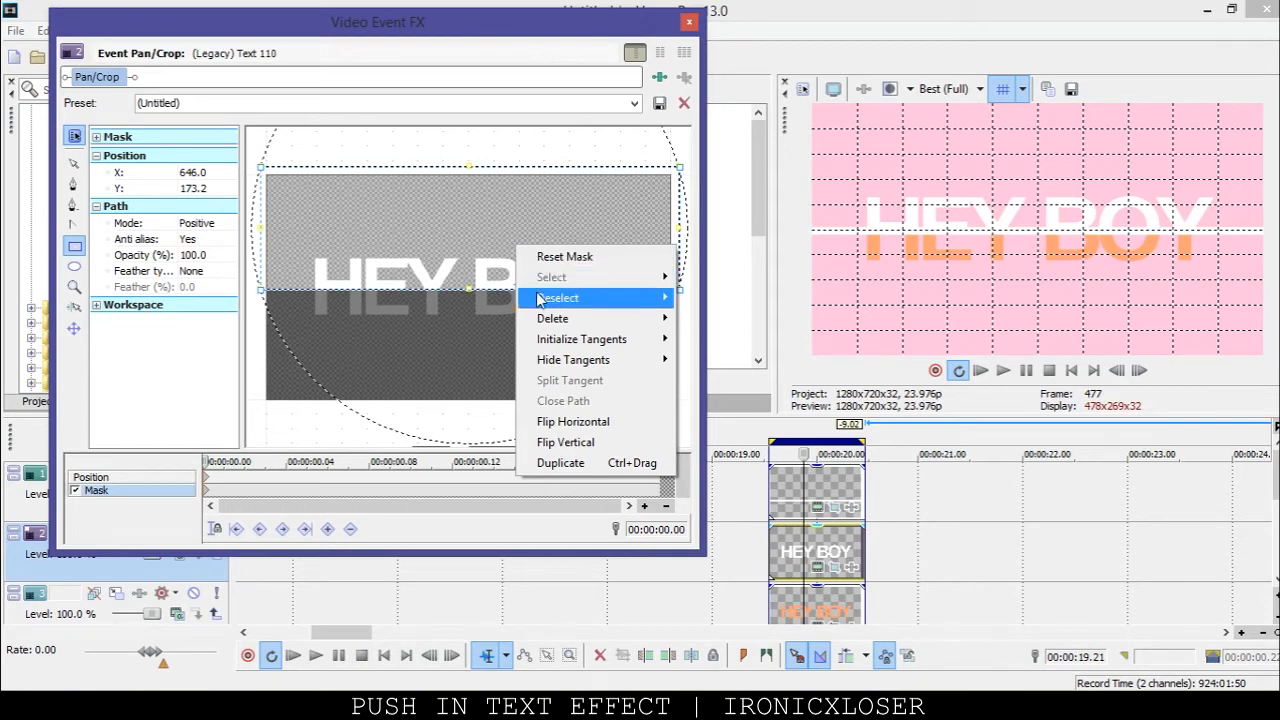
Set the white text's mask mode back to Positive, showing only its top half.
{"action": "left_click", "coordinate": [210, 223]}
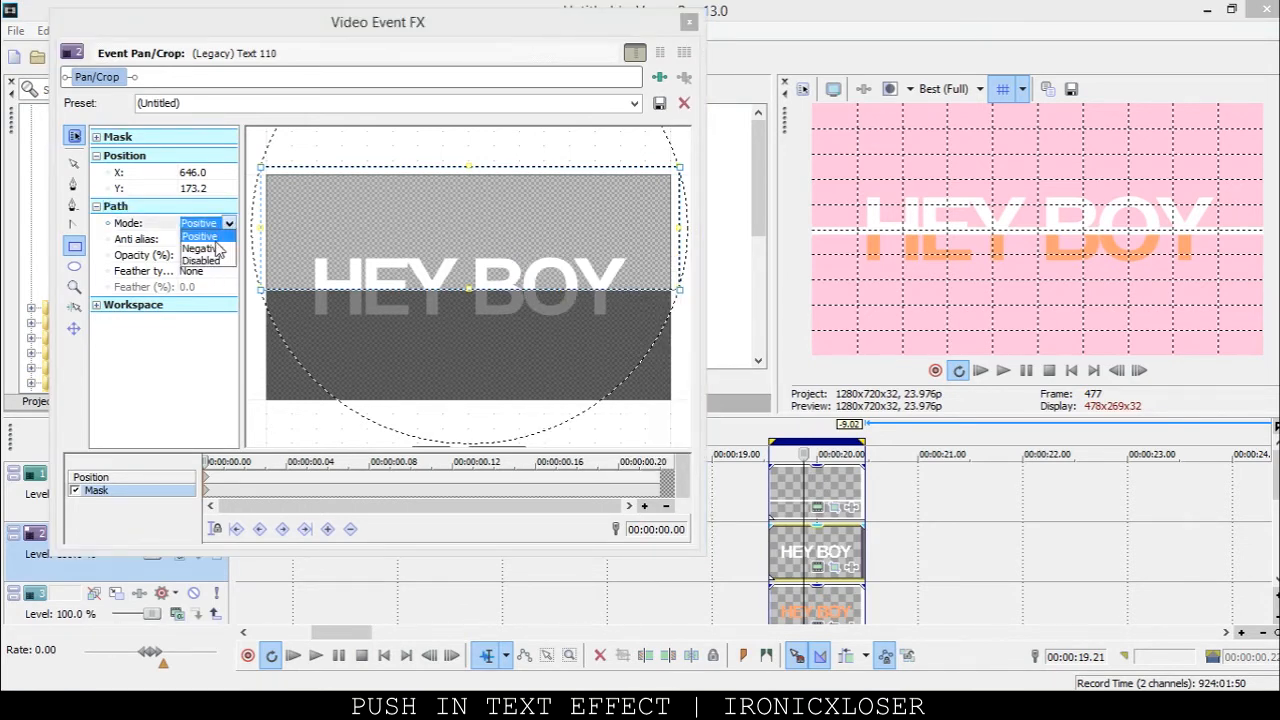
{"action": "left_click", "coordinate": [200, 248]}
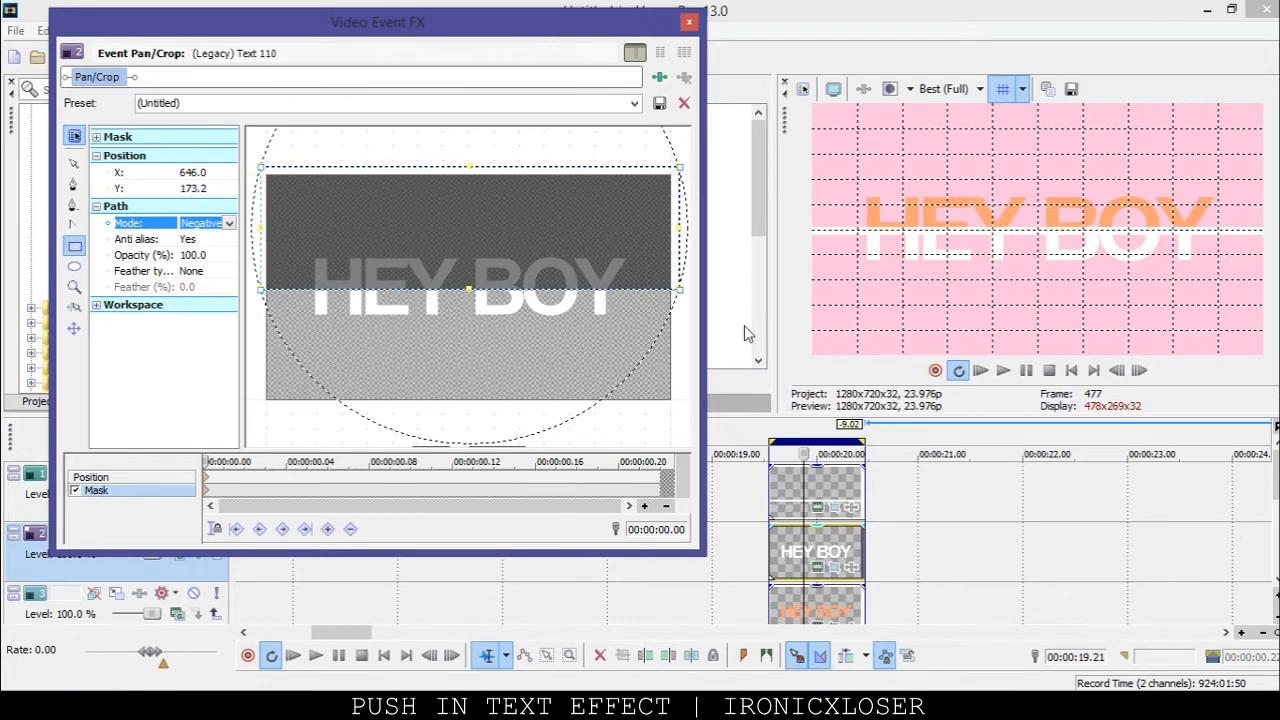
{"action": "left_click", "coordinate": [228, 223]}
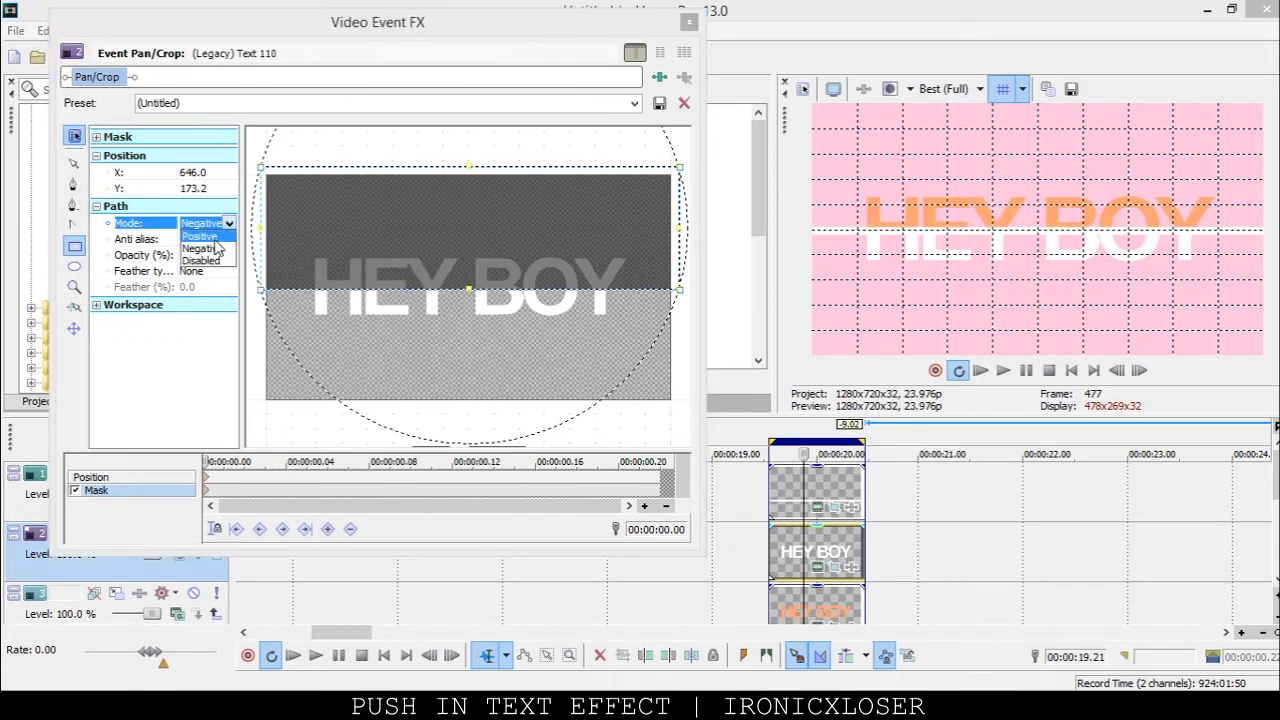
{"action": "left_click", "coordinate": [199, 237]}
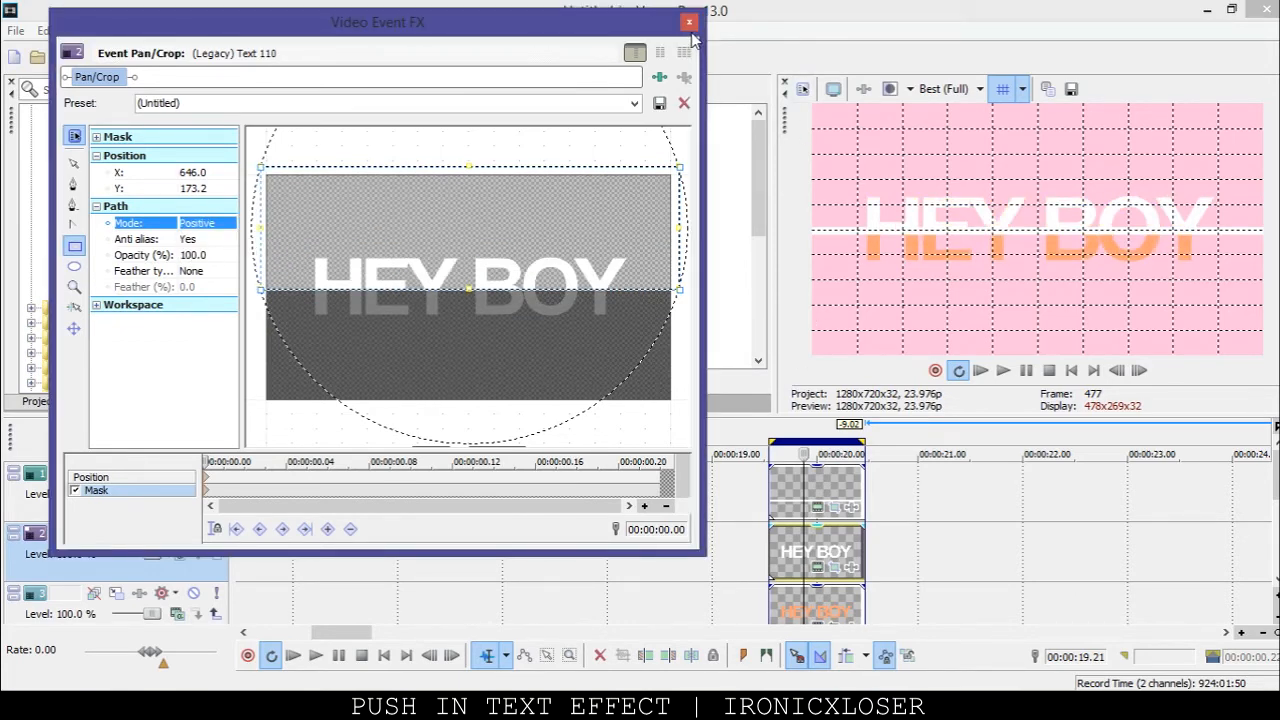
{"action": "left_click", "coordinate": [688, 22]}
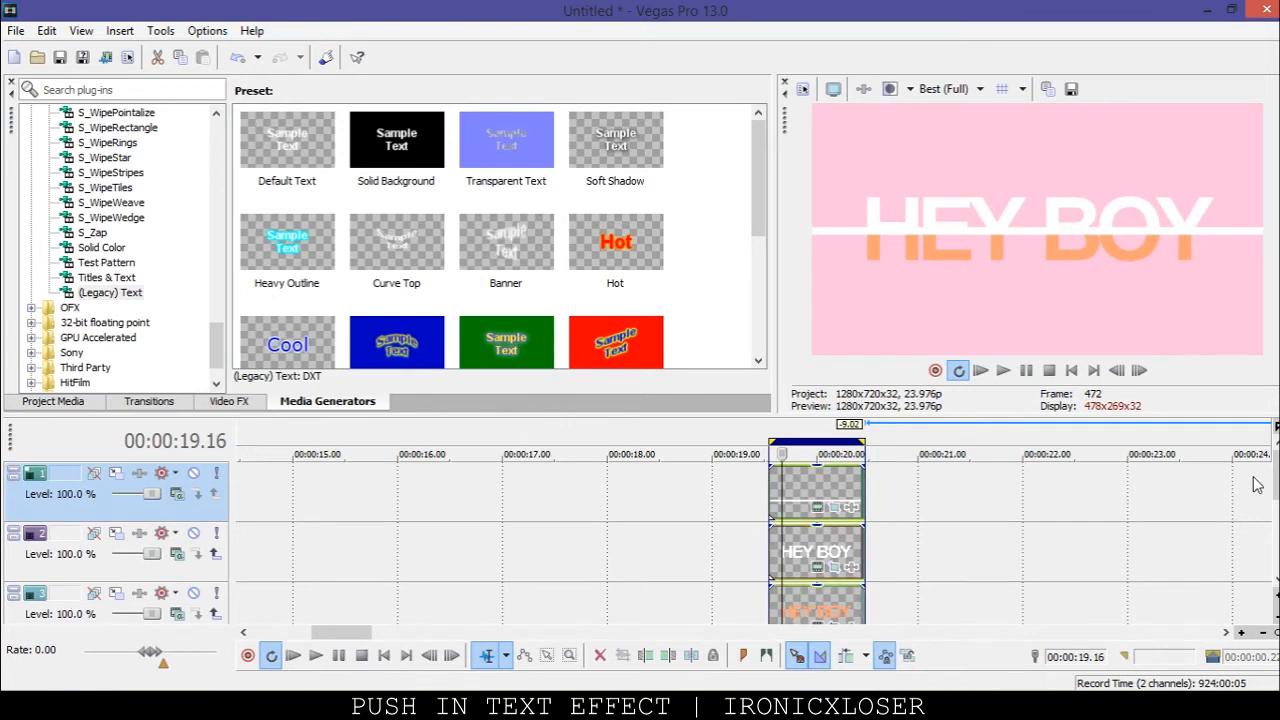
{"action": "mouse_move", "coordinate": [1268, 478]}
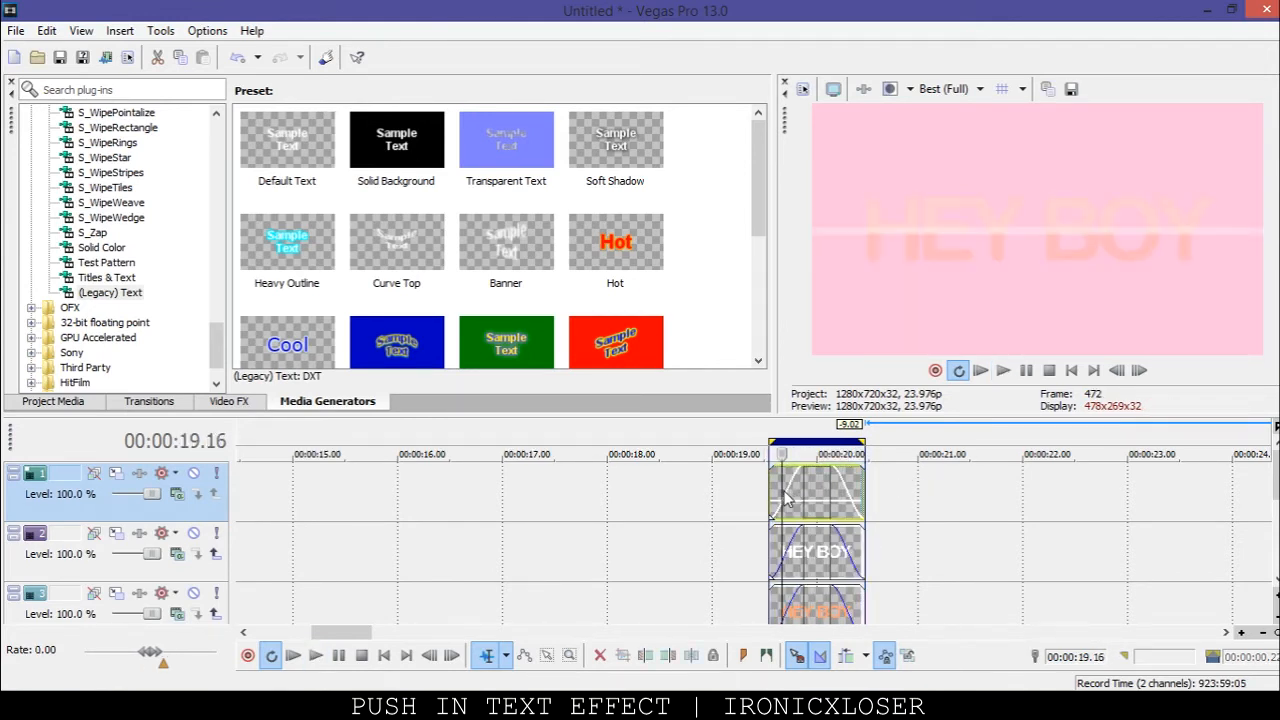
Apply Sapphire S_SwishPan transitions to both ends of all three text events.
{"action": "left_click", "coordinate": [148, 401]}
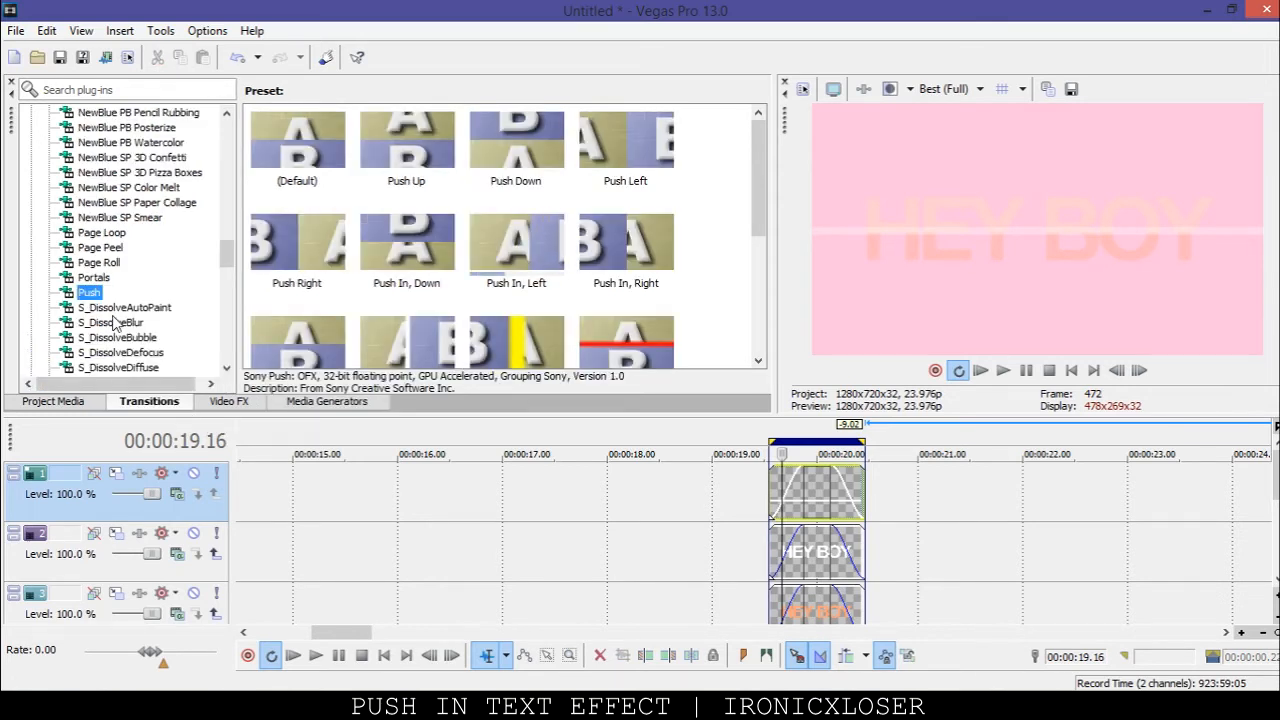
{"action": "scroll", "scroll_direction": "down", "scroll_amount": 3}
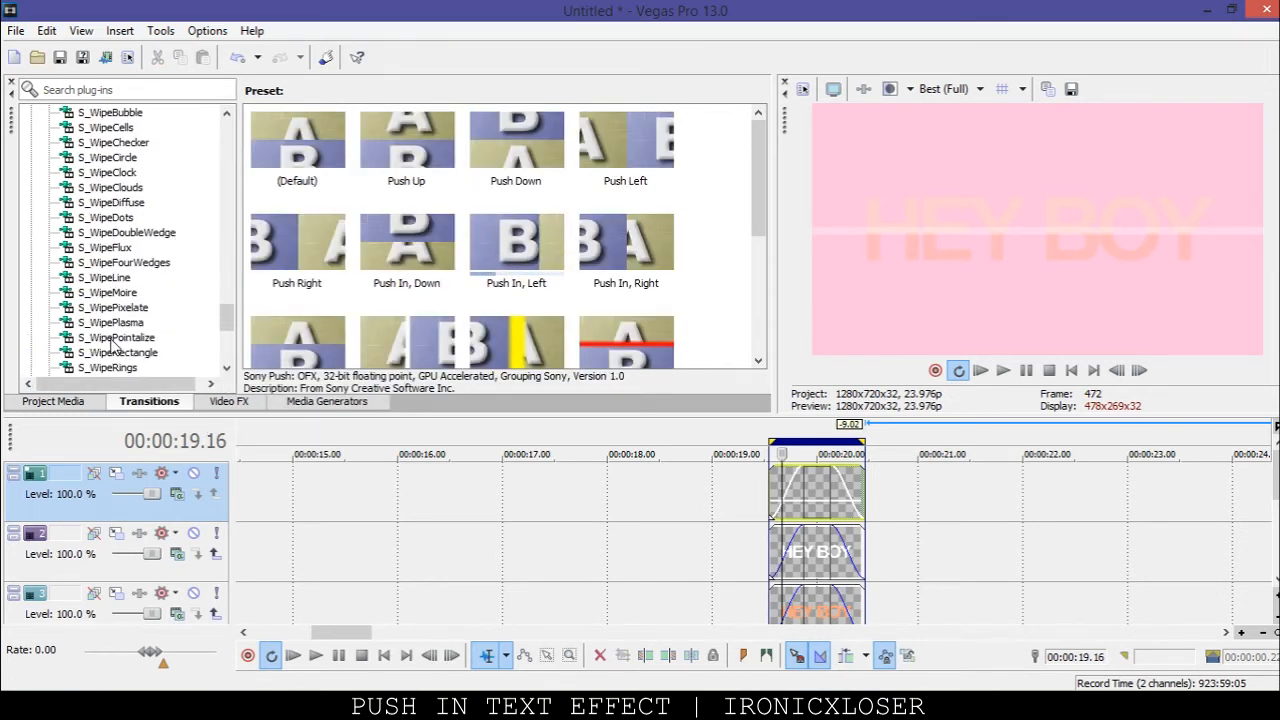
{"action": "scroll", "scroll_direction": "down", "scroll_amount": 3}
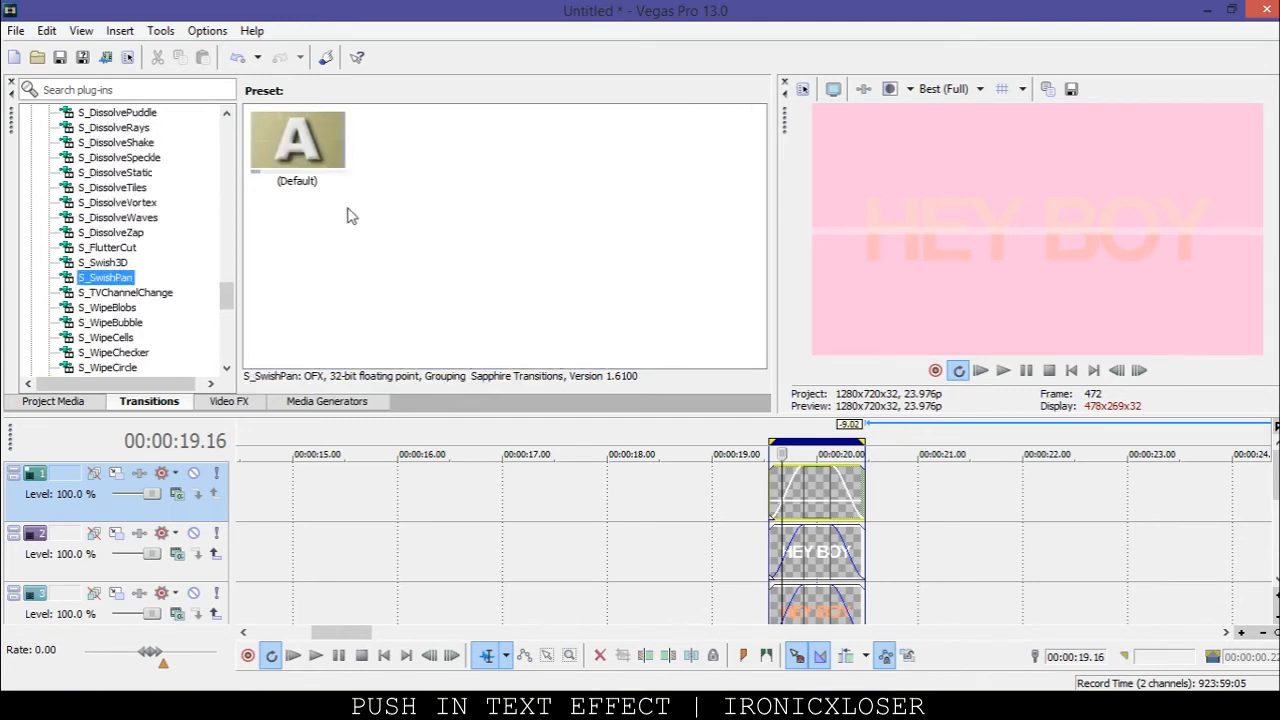
{"action": "left_click", "coordinate": [297, 150]}
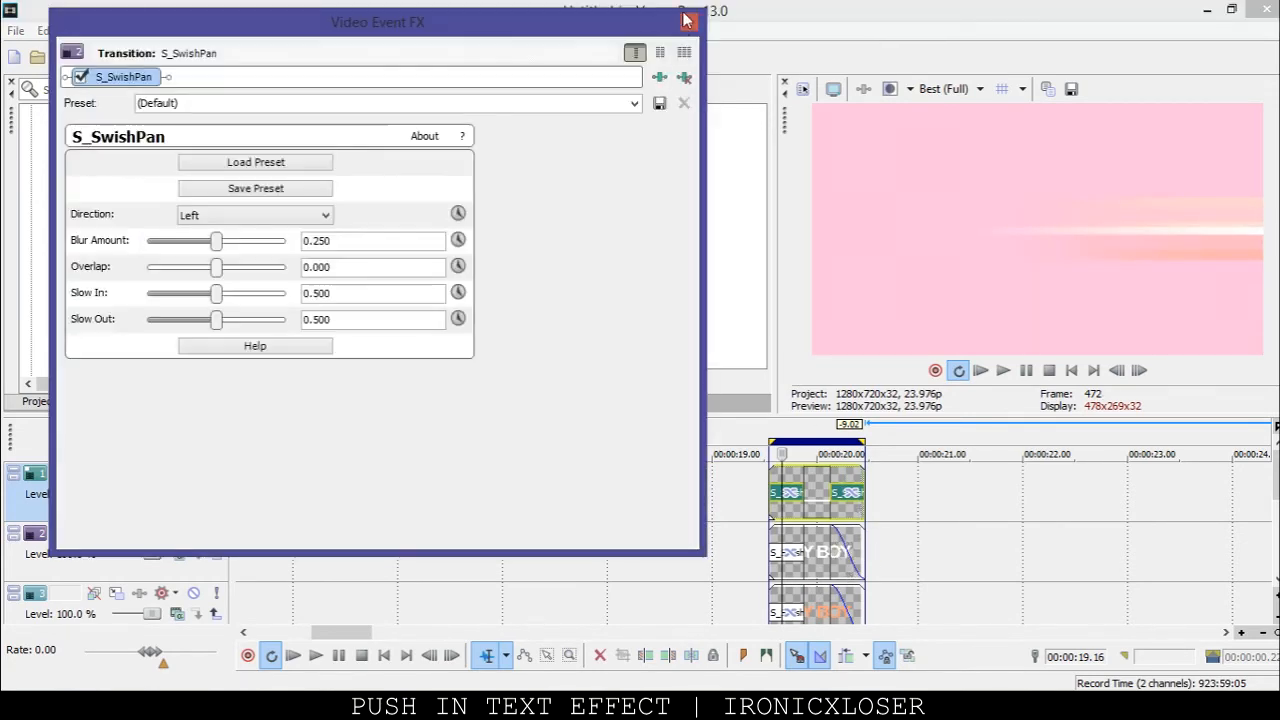
{"action": "left_click", "coordinate": [686, 19]}
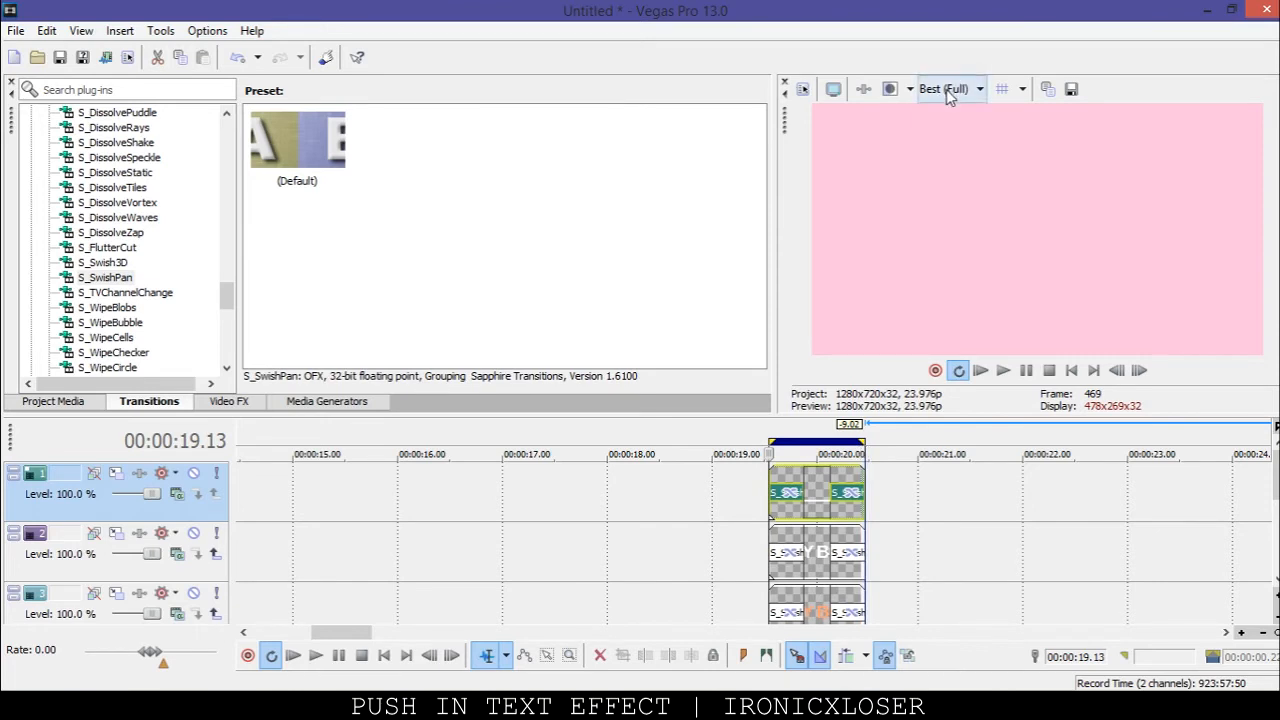
Set the preview quality dropdown to Preview (Full).
{"action": "left_click", "coordinate": [948, 89]}
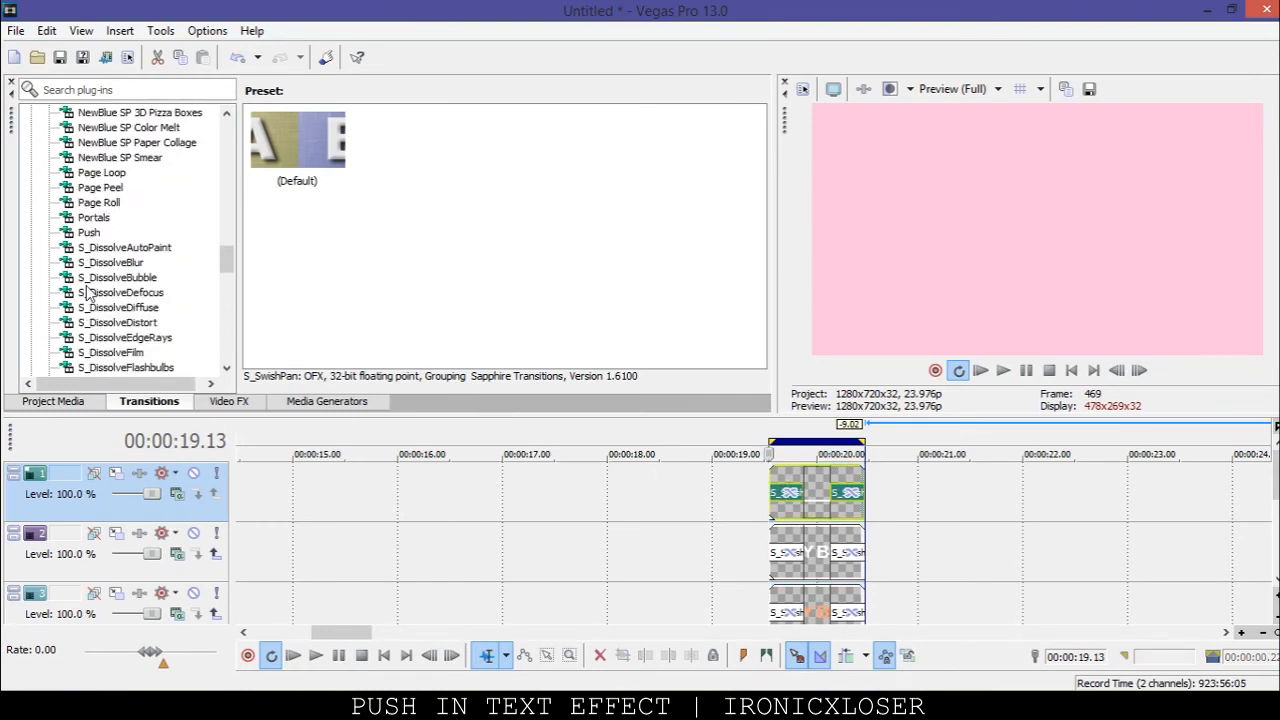
Apply the Sony Push 'Push In, Left' preset to the start of every text event.
{"action": "left_click", "coordinate": [88, 232]}
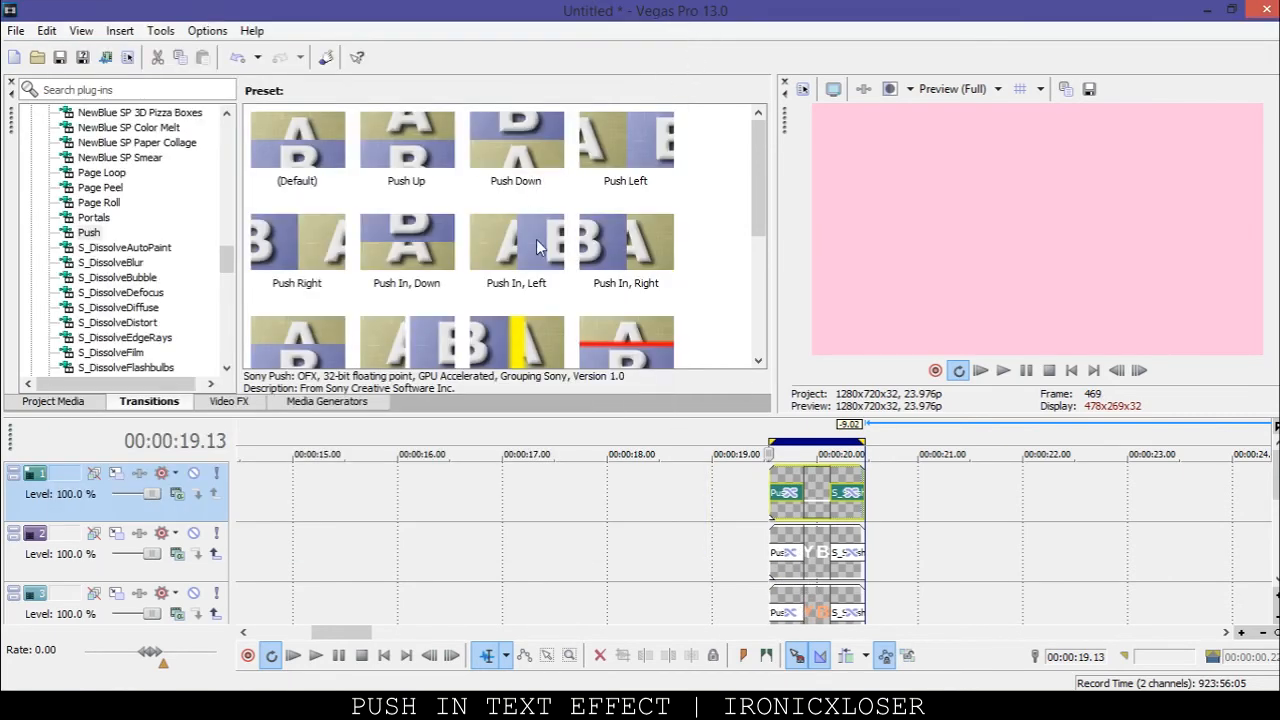
{"action": "double_click", "coordinate": [516, 240]}
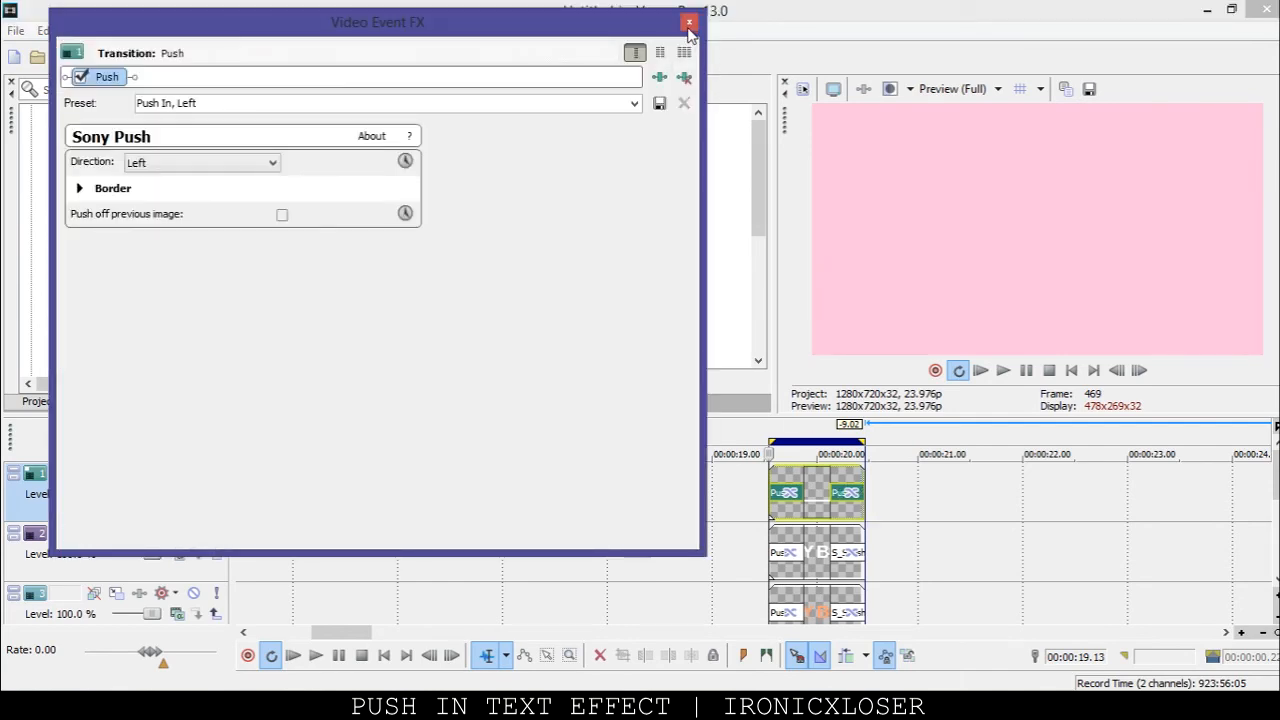